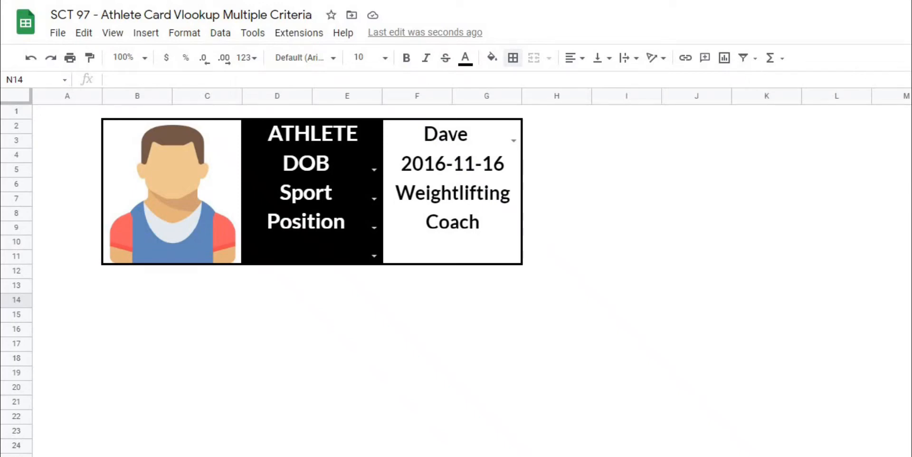
mouse_move(499, 334)
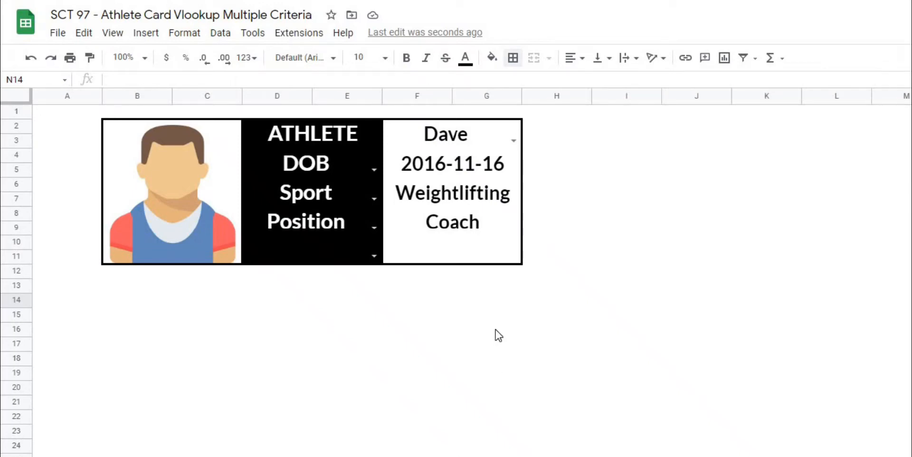
mouse_move(511, 141)
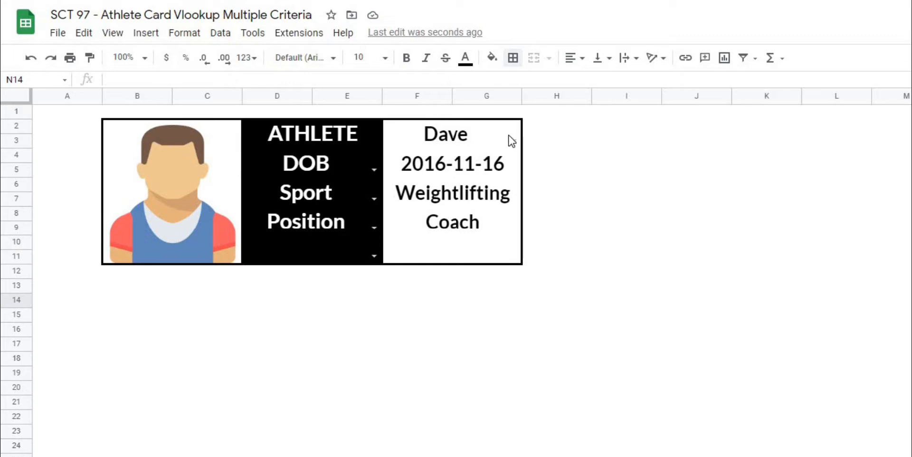
Step: Choose Taylor from the athlete name dropdown so the card shows her details
double_click(451, 134)
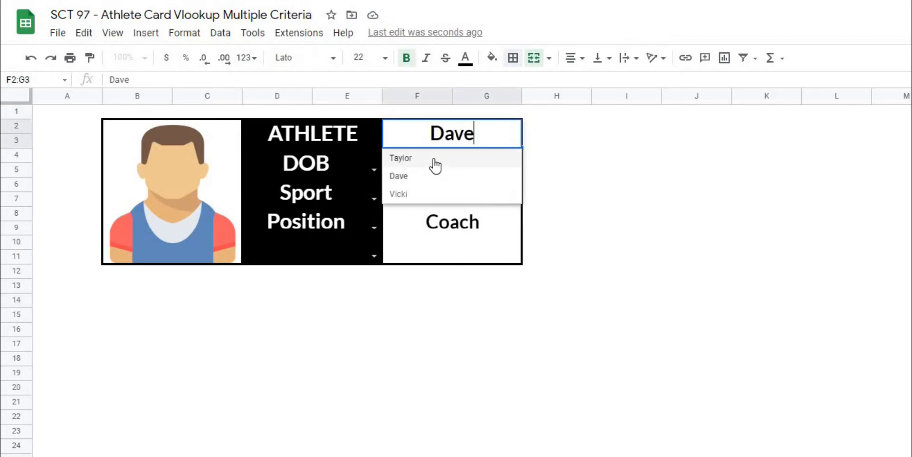
left_click(401, 158)
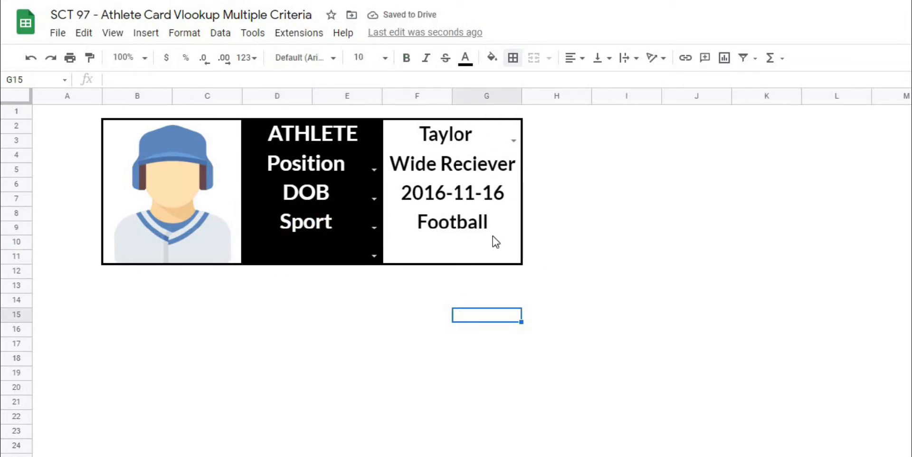
mouse_move(680, 311)
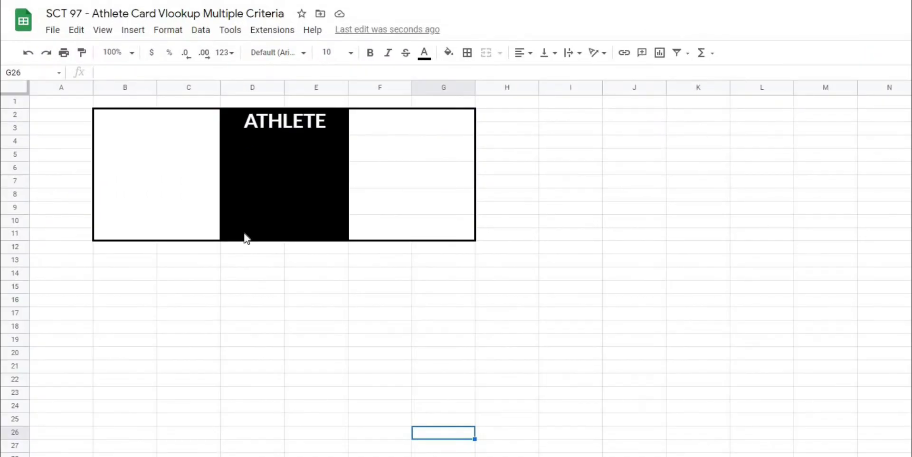
mouse_move(489, 239)
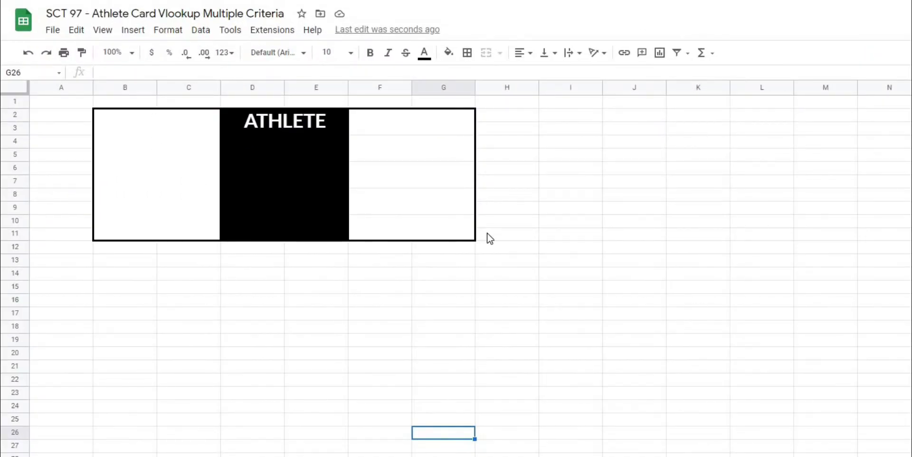
mouse_move(393, 317)
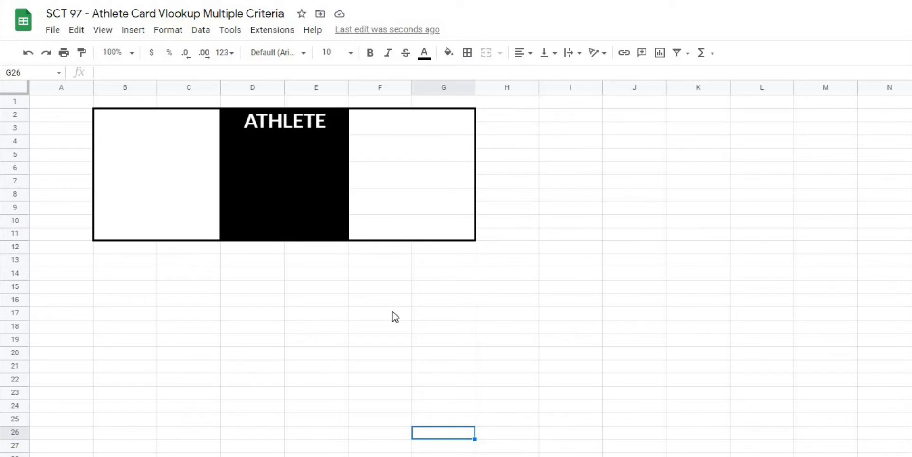
left_click(379, 312)
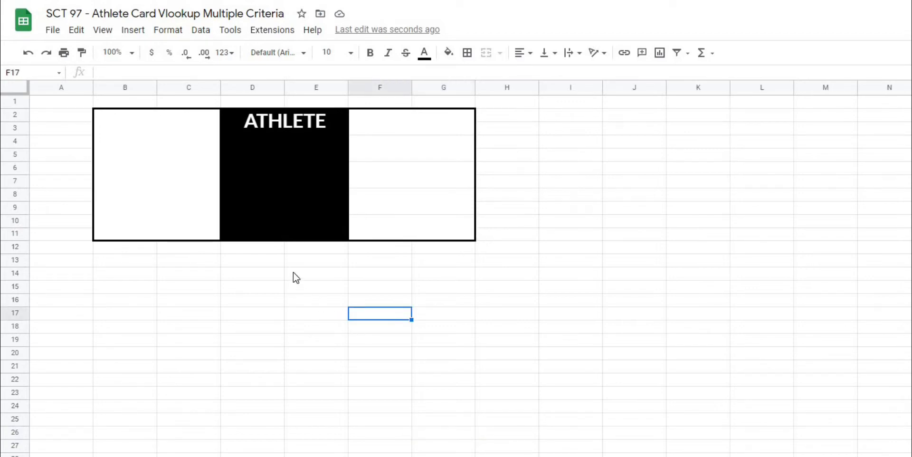
mouse_move(406, 135)
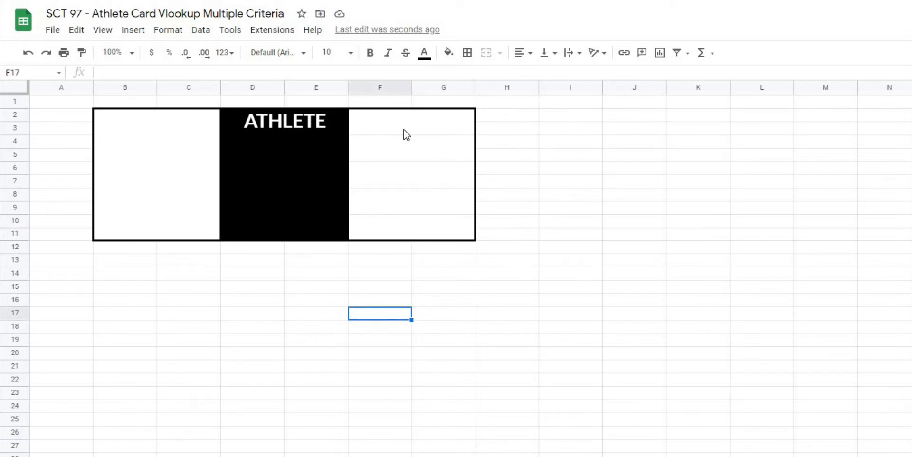
left_click(412, 122)
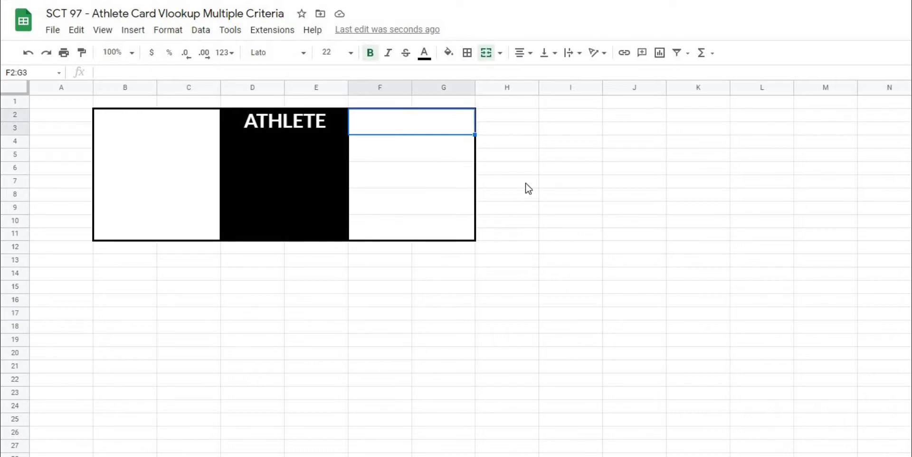
mouse_move(417, 398)
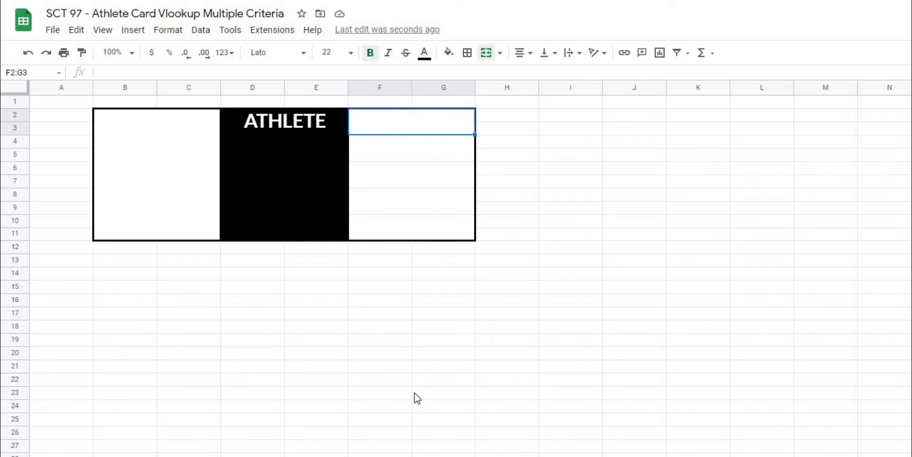
mouse_move(346, 136)
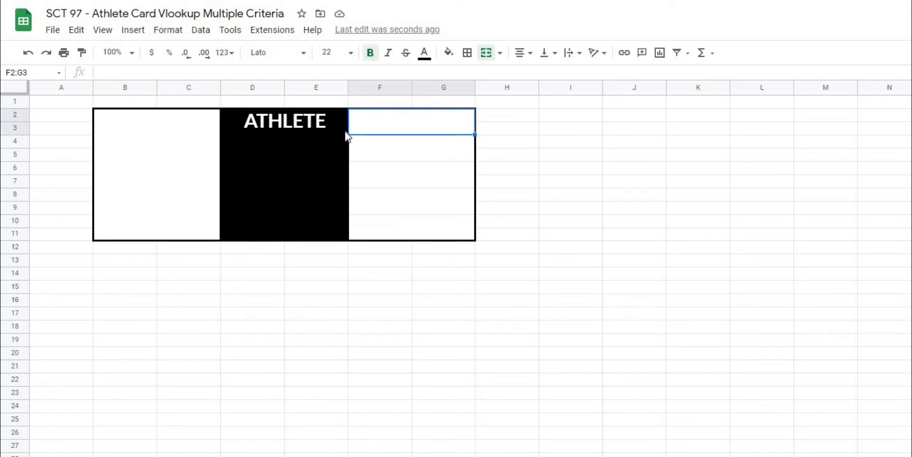
mouse_move(404, 127)
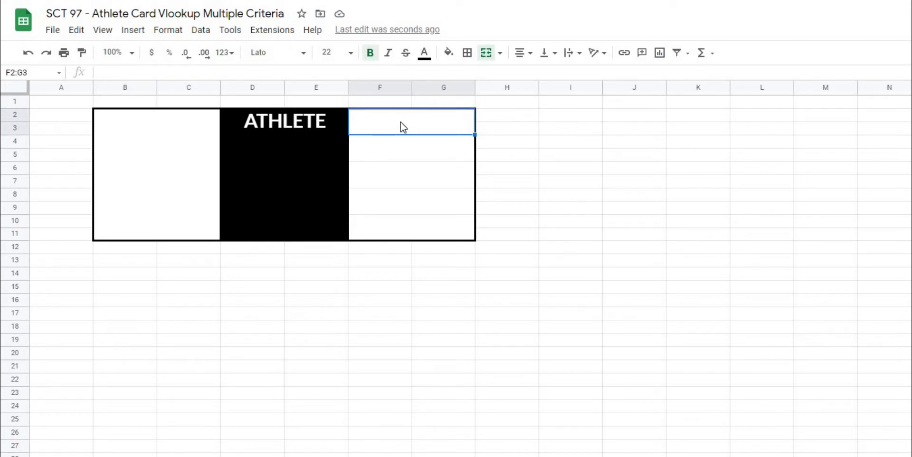
mouse_move(200, 29)
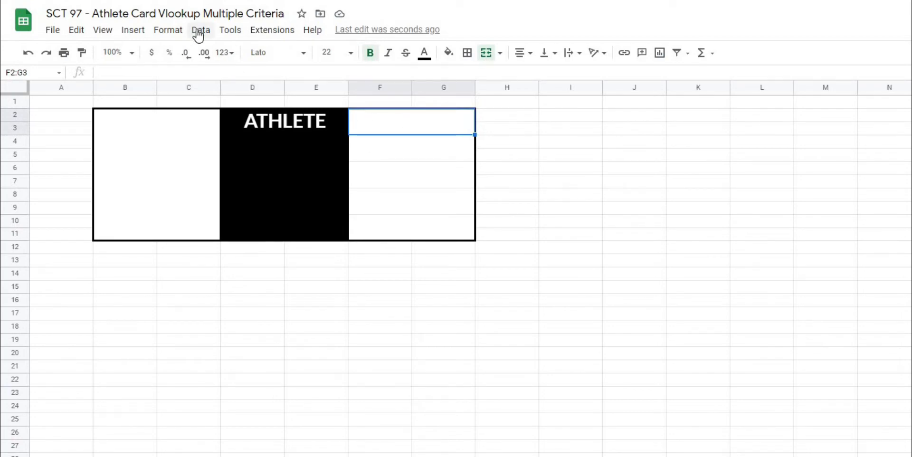
Step: Add a list-from-range dropdown rule sourcing athlete names from Athletes!A2:A and save it
left_click(201, 30)
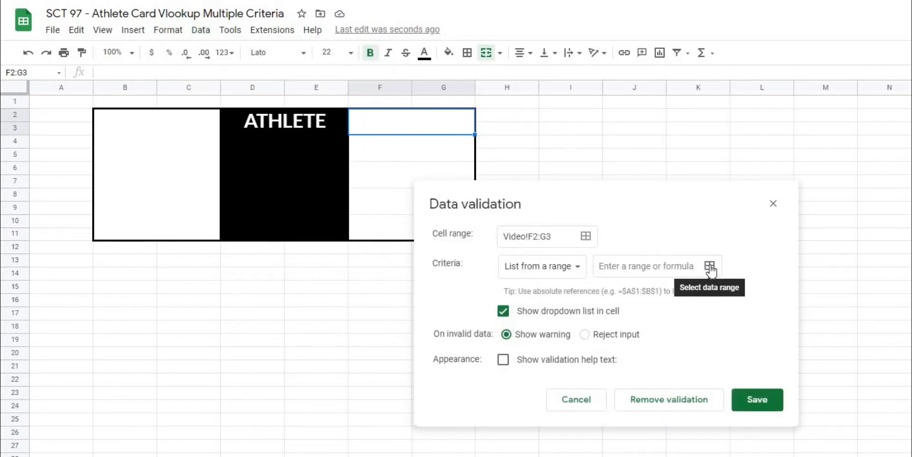
left_click(710, 266)
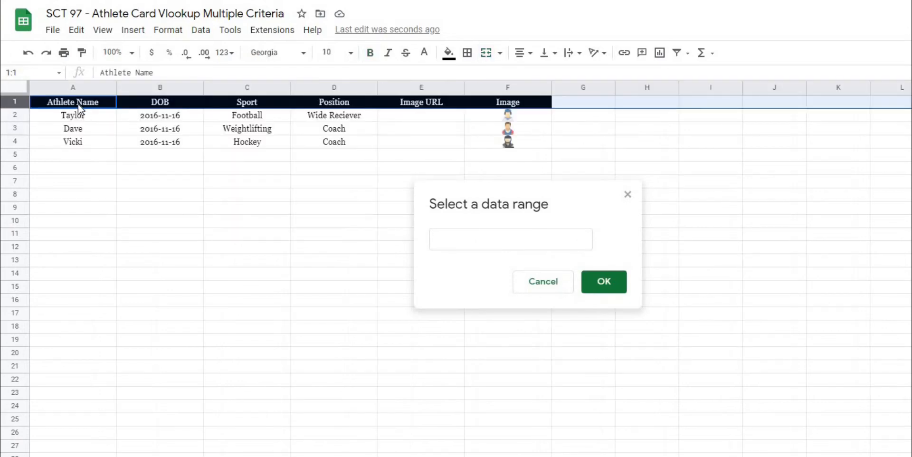
left_click(74, 87)
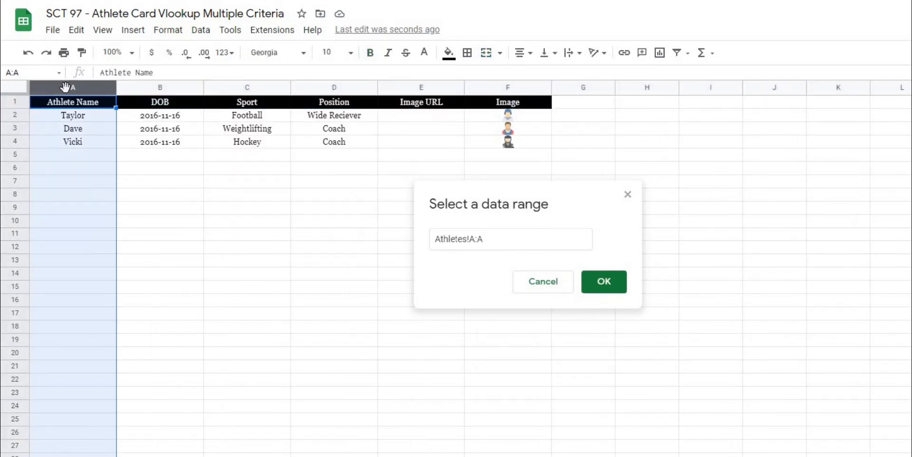
left_click(510, 240)
type("2")
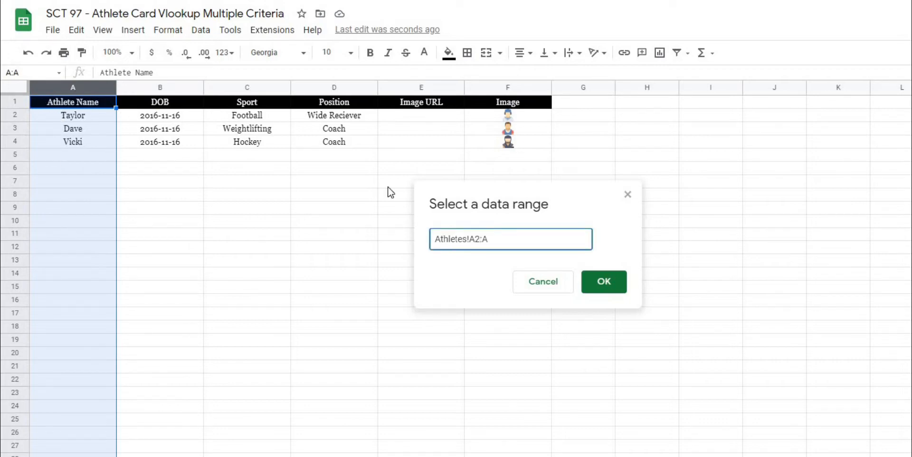
left_click(604, 281)
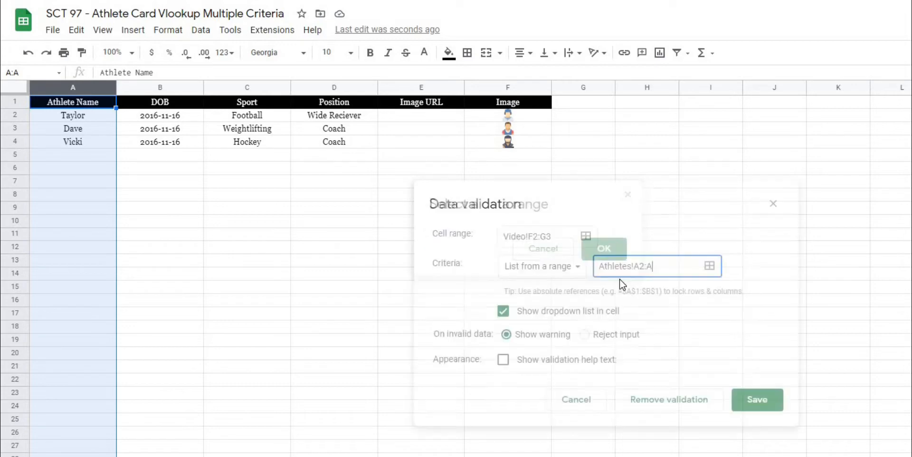
left_click(603, 248)
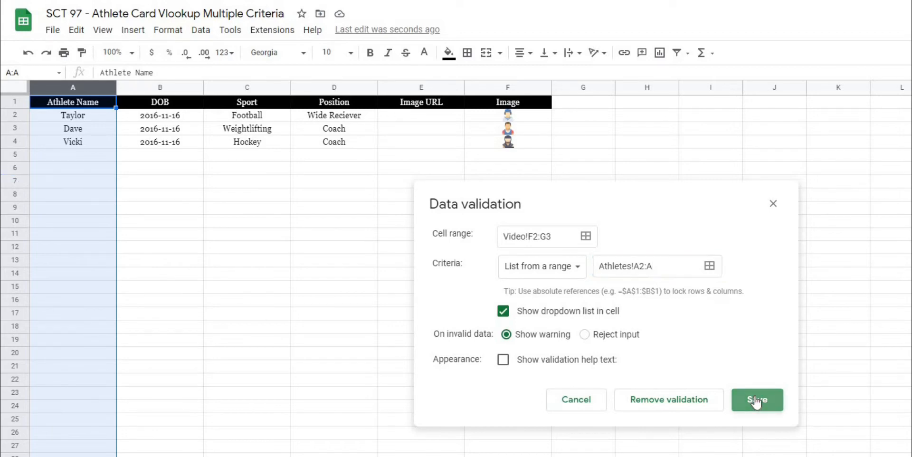
left_click(758, 399)
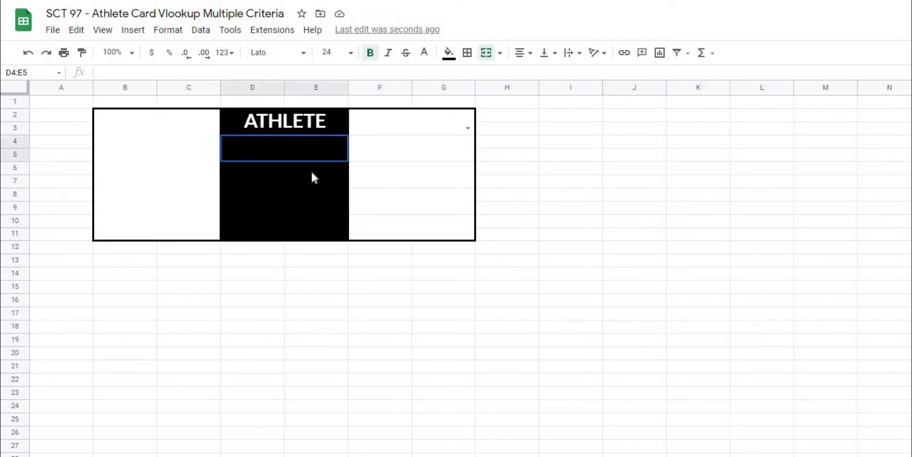
Step: Select the metric rows under ATHLETE and bring up the Data menu
left_click(634, 286)
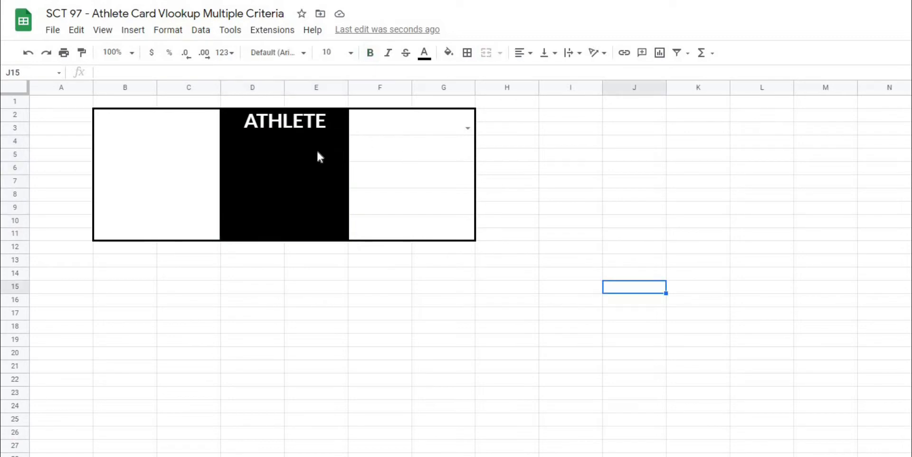
mouse_move(327, 150)
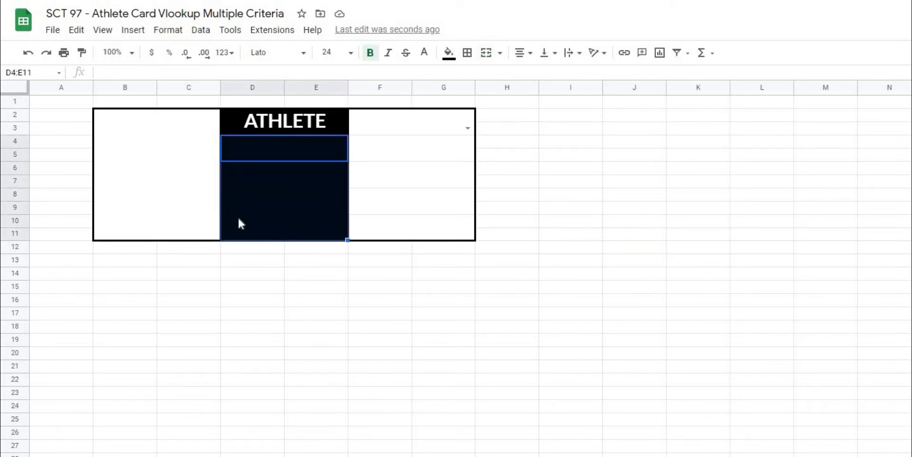
left_click(201, 29)
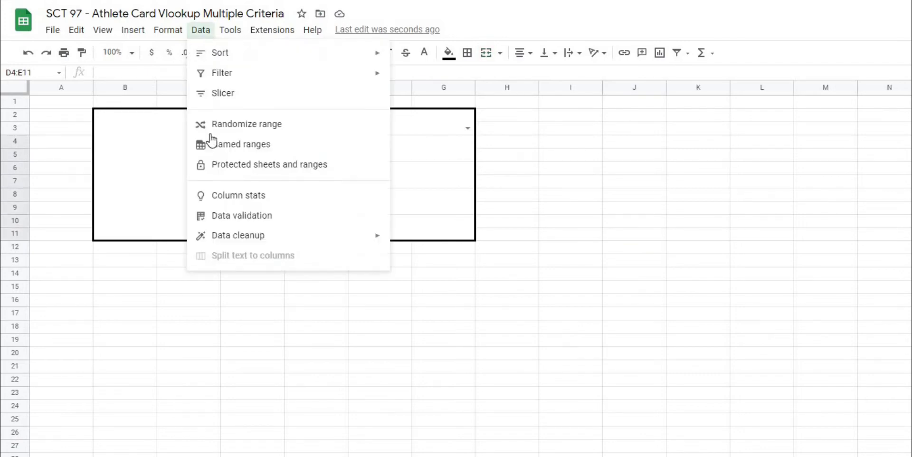
Step: Give the metric rows a list-from-range dropdown sourced from Athletes!$B$1:$1 and save it
left_click(241, 214)
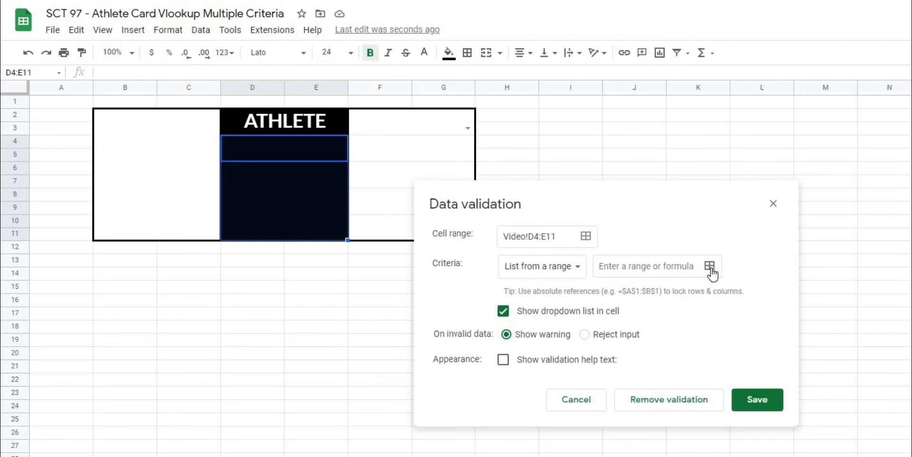
left_click(709, 266)
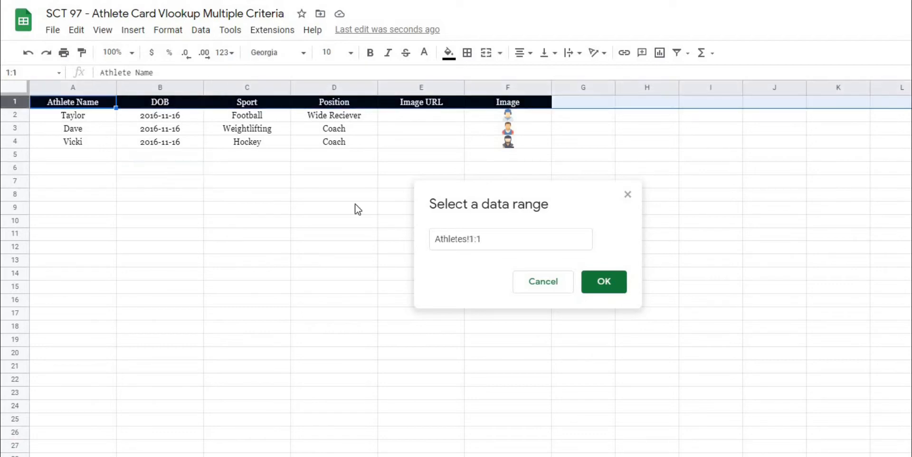
mouse_move(118, 118)
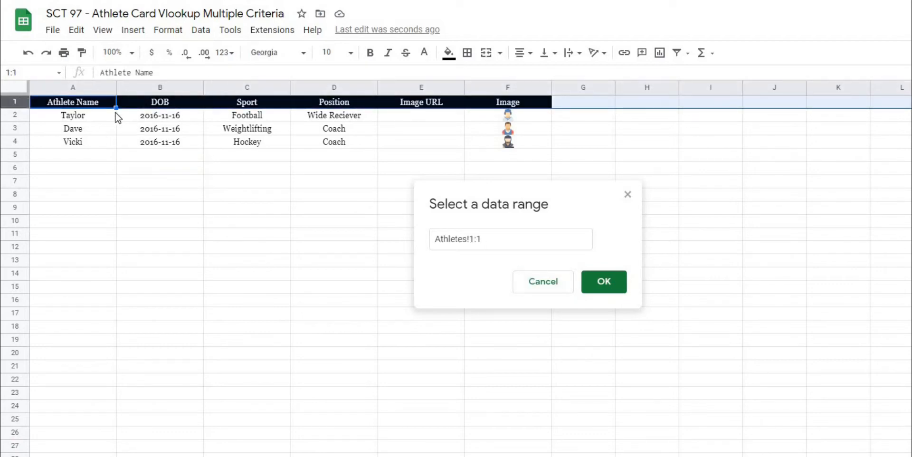
mouse_move(144, 109)
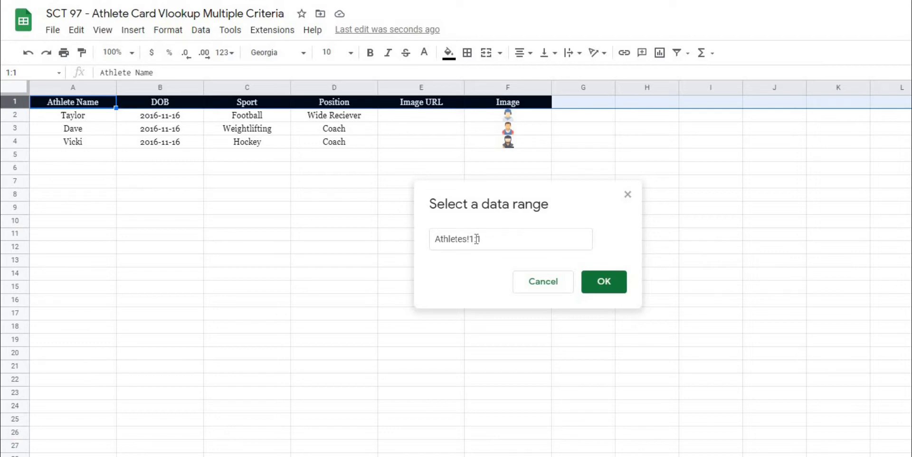
type("B1:1")
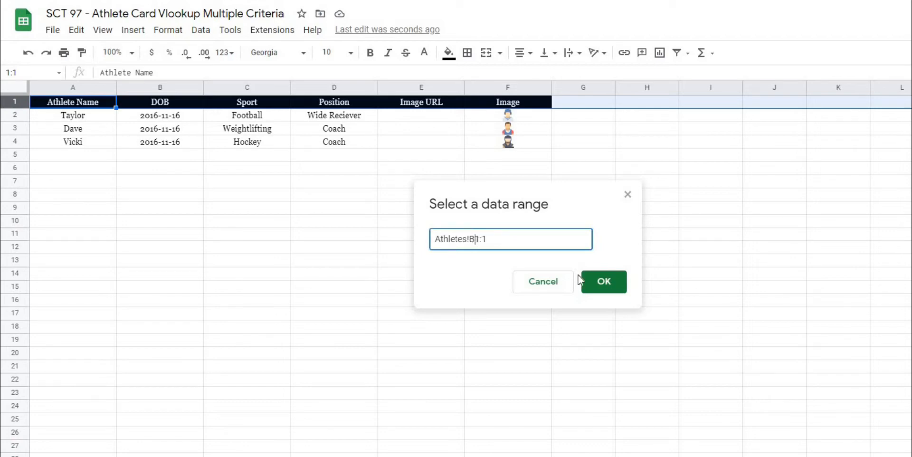
left_click(603, 281)
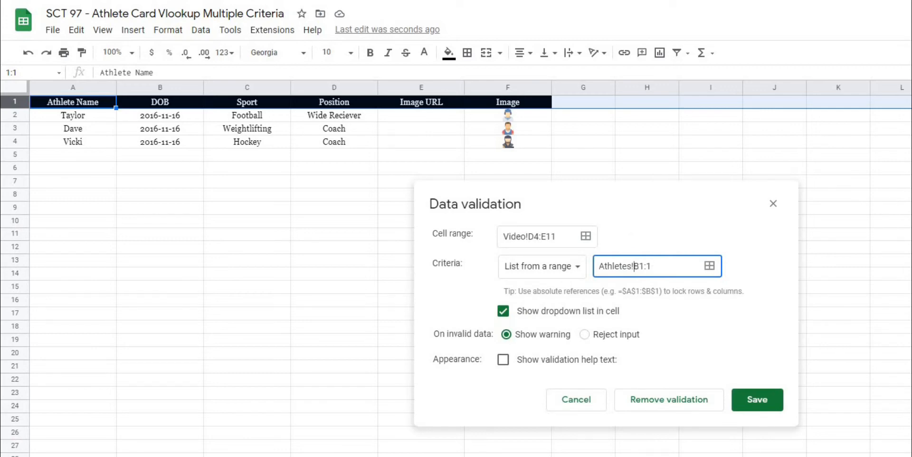
type("$B$")
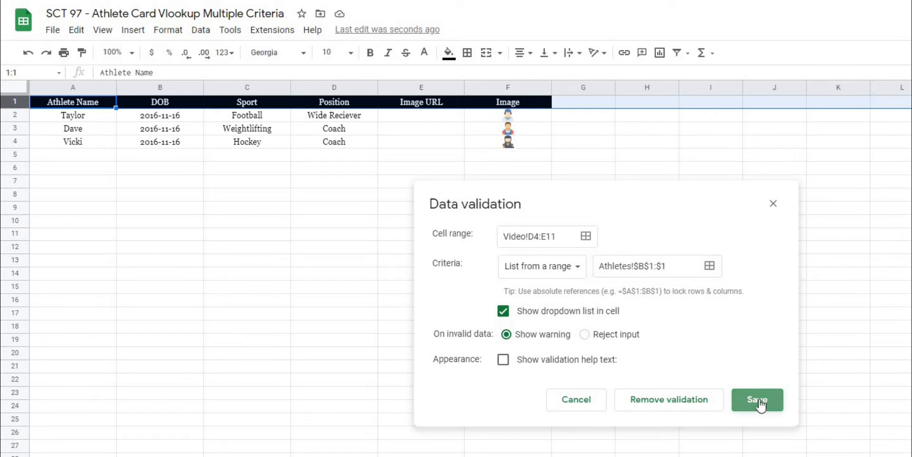
left_click(758, 399)
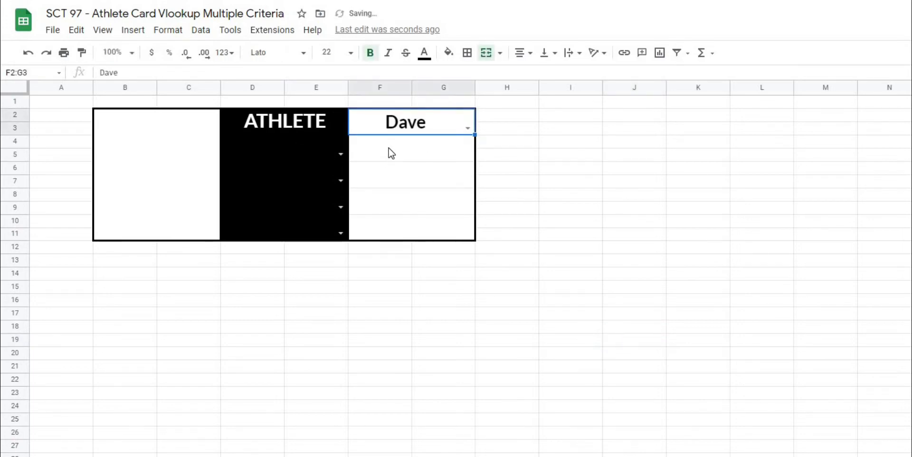
left_click_drag(411, 148, 436, 236)
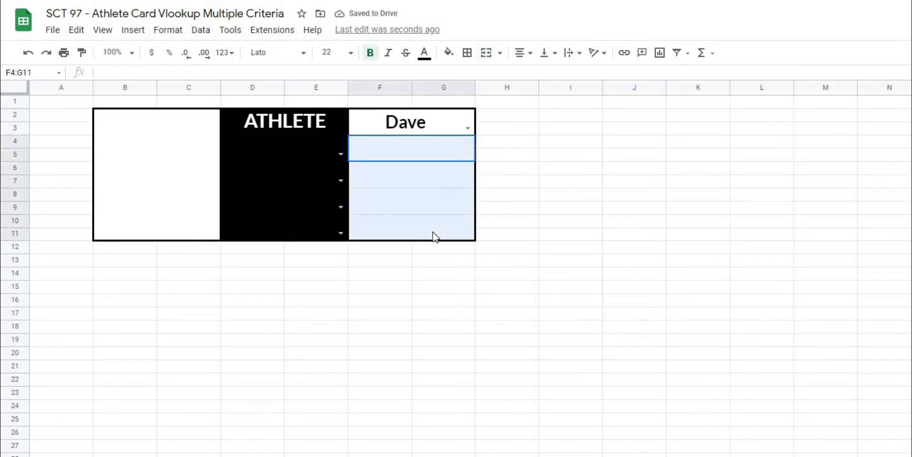
left_click(179, 176)
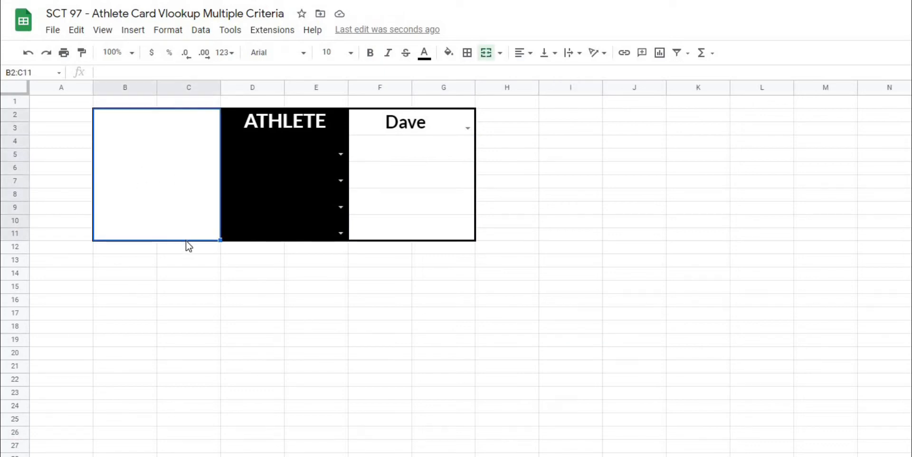
mouse_move(138, 181)
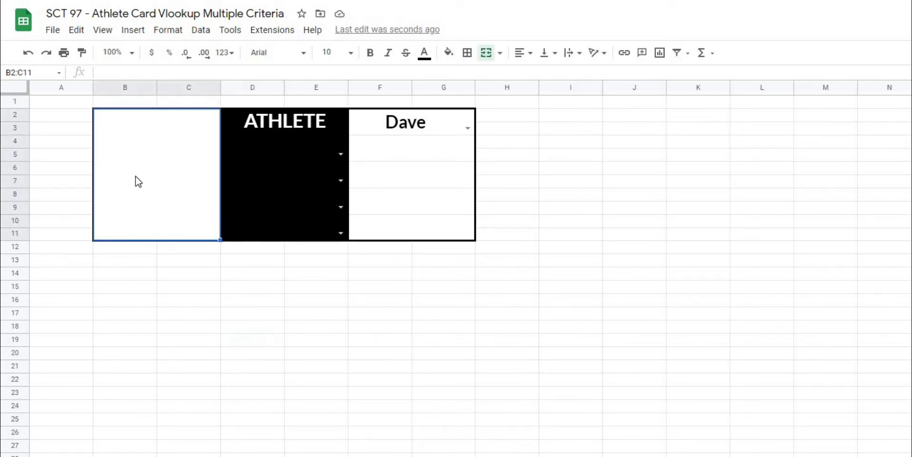
Step: Enter =vlookup(F2,Athletes!A2:F4,6,false) in the picture area to show the athlete's image
type("=")
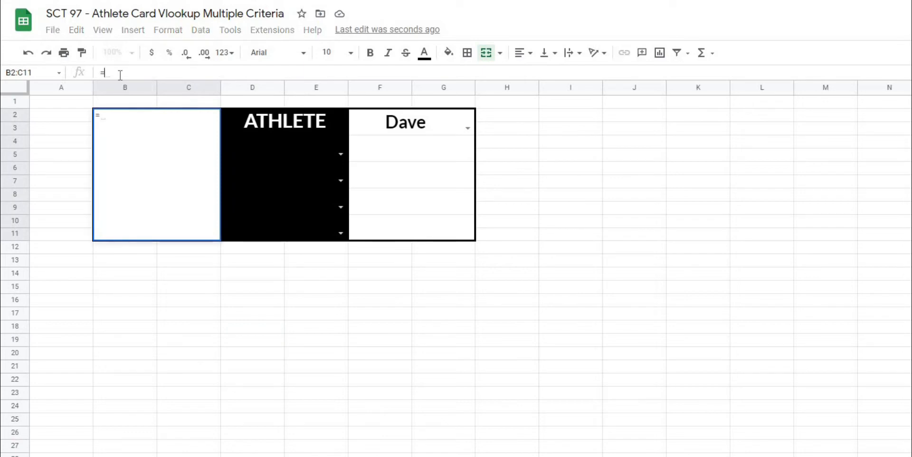
type("vlookup*")
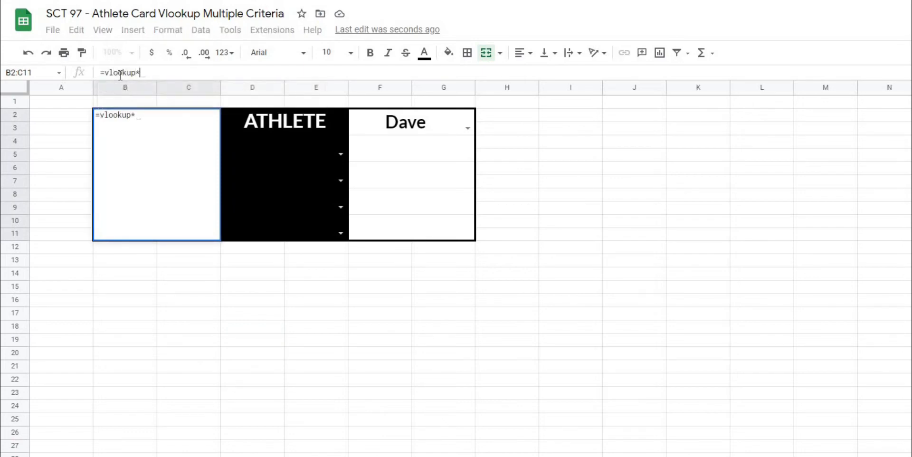
type("(")
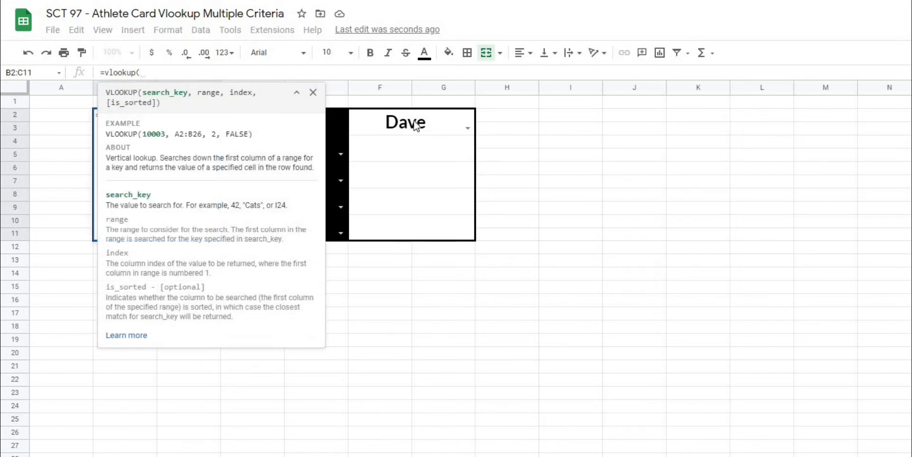
left_click(380, 123)
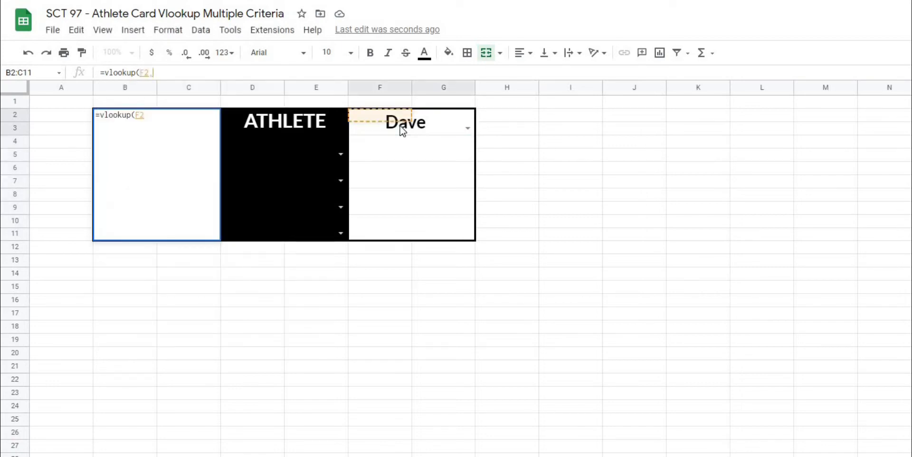
type(",")
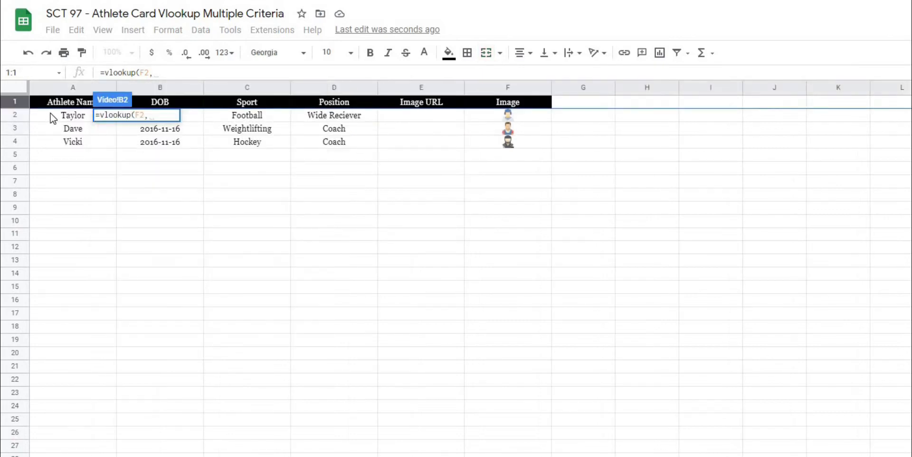
type("Athletes!A2:F4,")
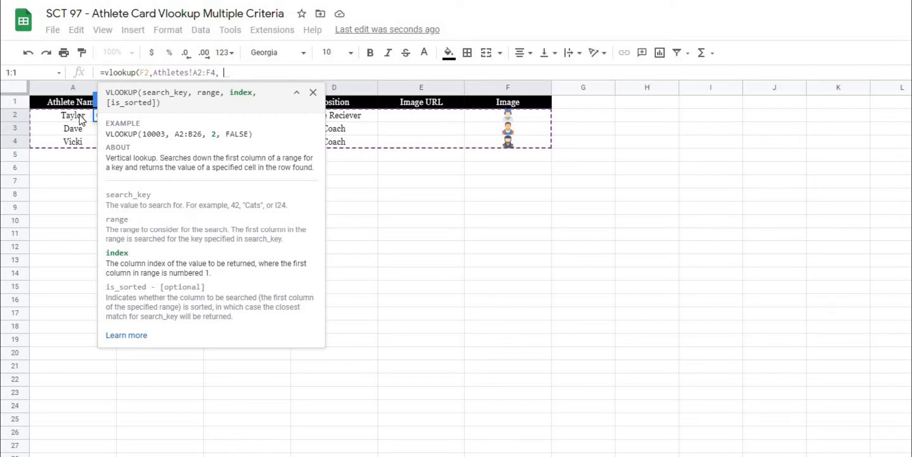
mouse_move(95, 130)
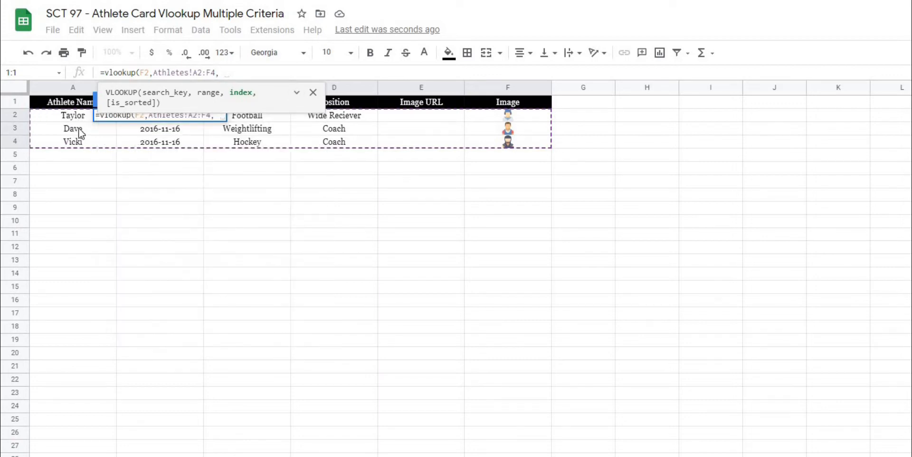
mouse_move(82, 127)
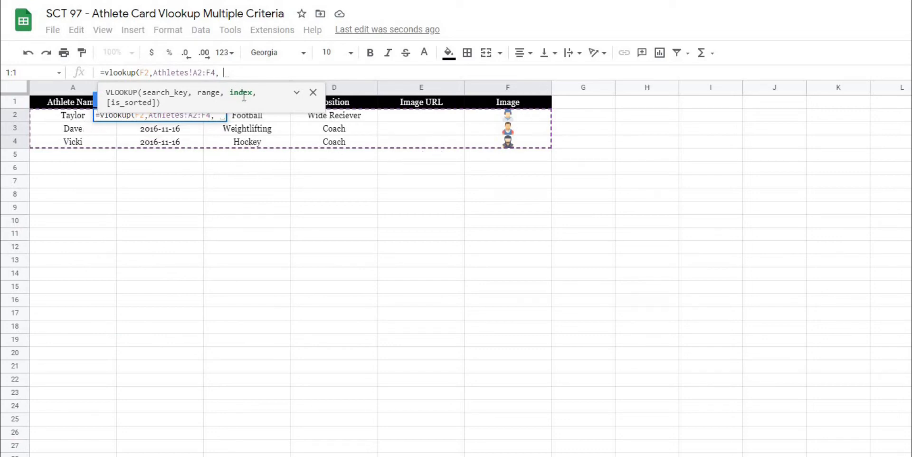
type("6,")
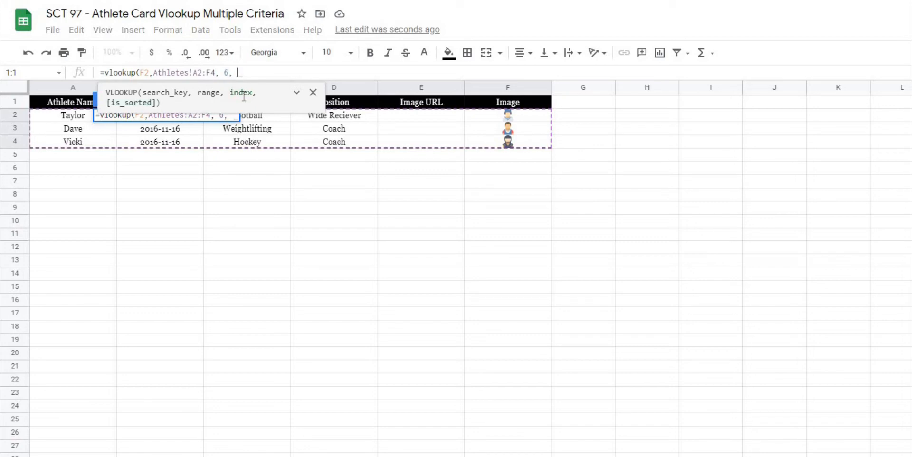
type("false")
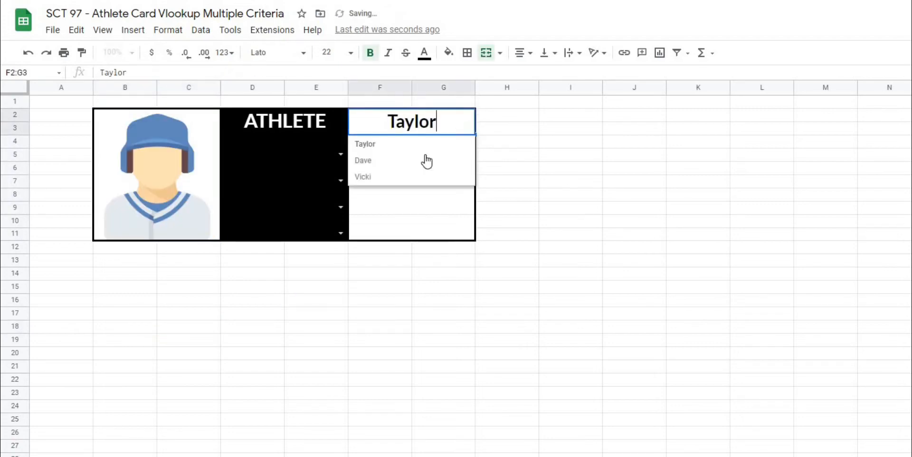
Step: Choose Dave as the athlete and Sport as the first metric row
left_click(363, 161)
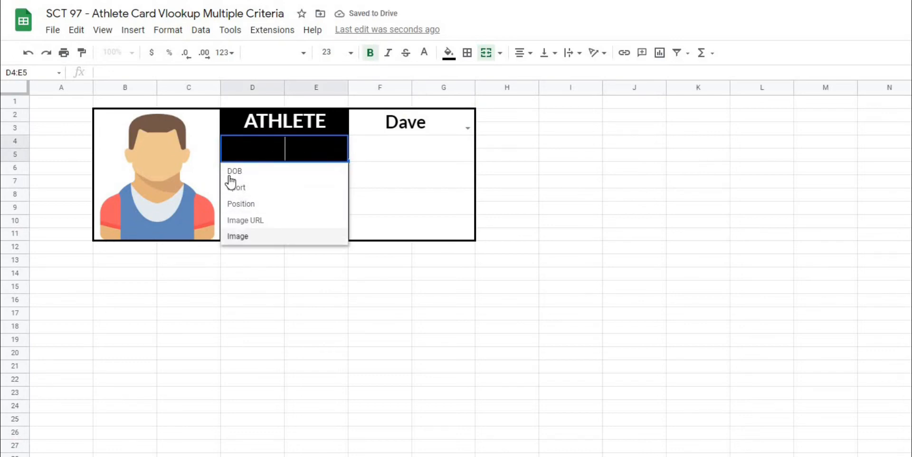
left_click(235, 187)
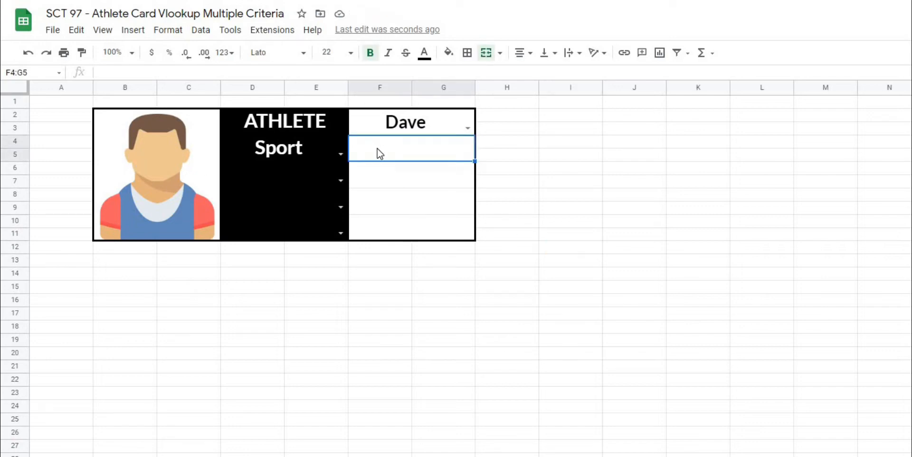
Step: Begin =vlookup(F2, Athletes!A2:F4, in the value cell beside Sport
type("=")
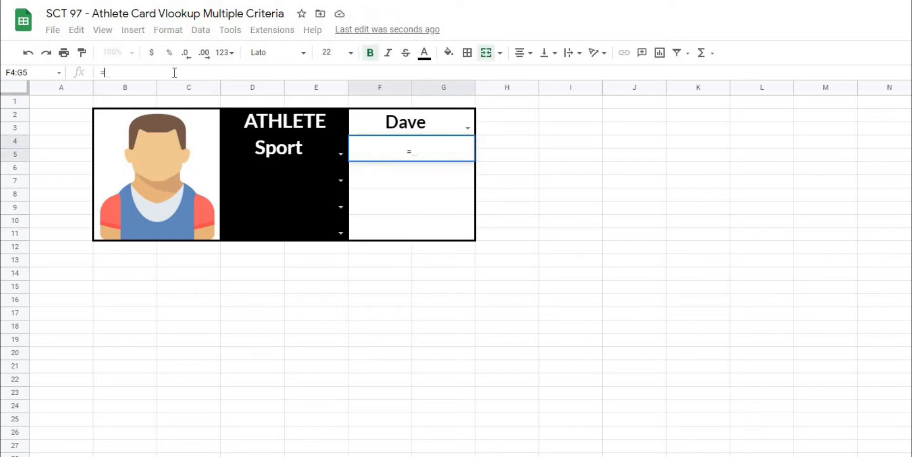
type("vlookup(")
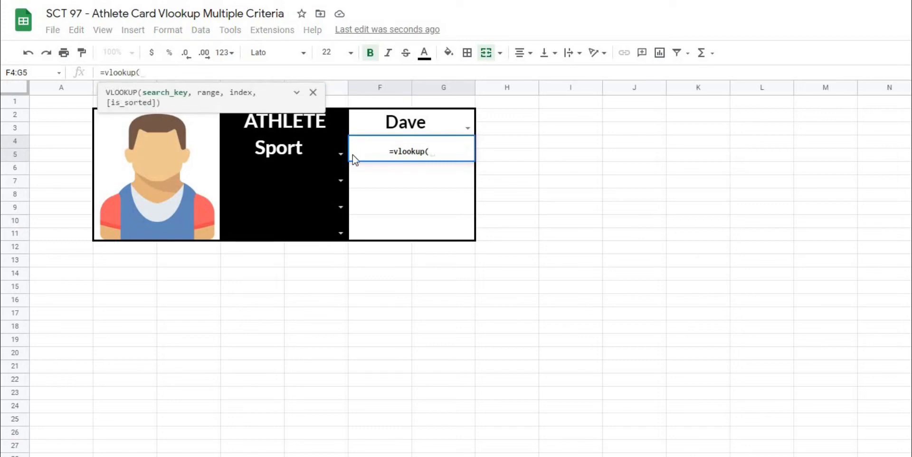
mouse_move(398, 126)
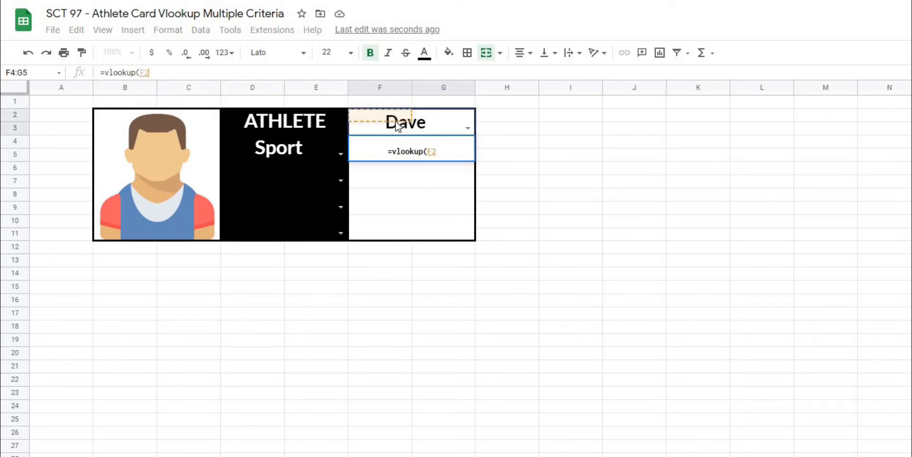
type(", Athletes!A2:F4")
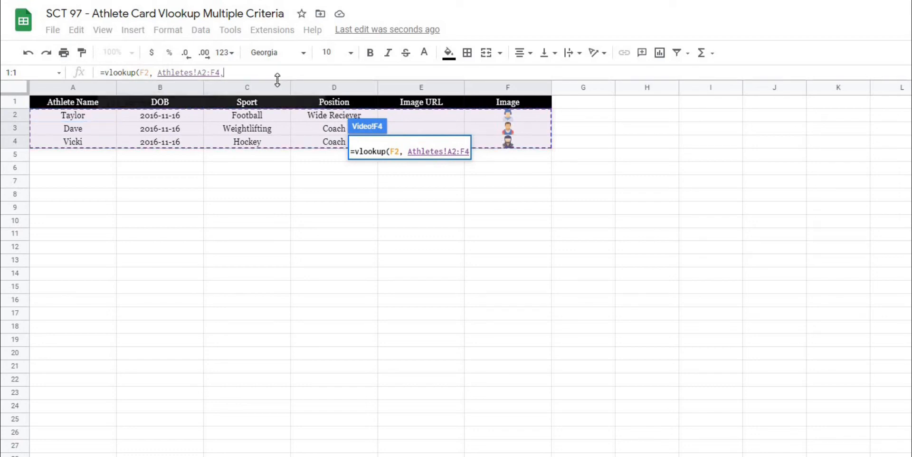
type(",")
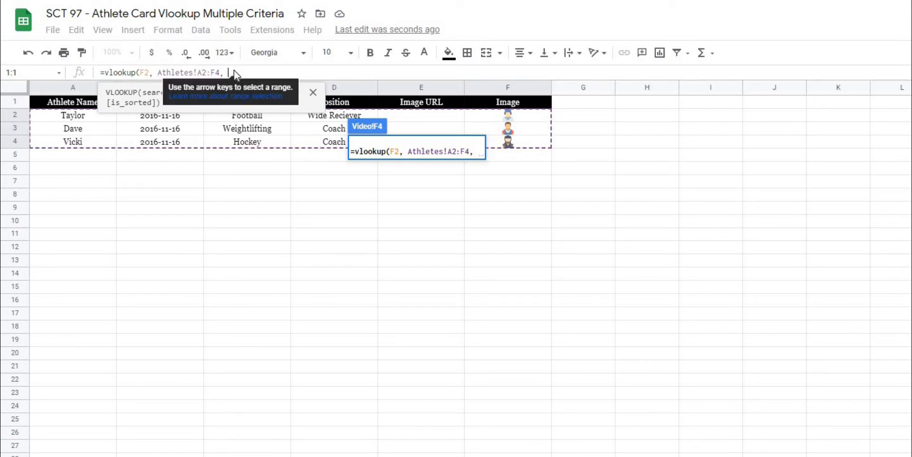
Step: Finish the formula with match(D4, Athletes!1:1, False), False) so Sport returns Weightlifting
type("match")
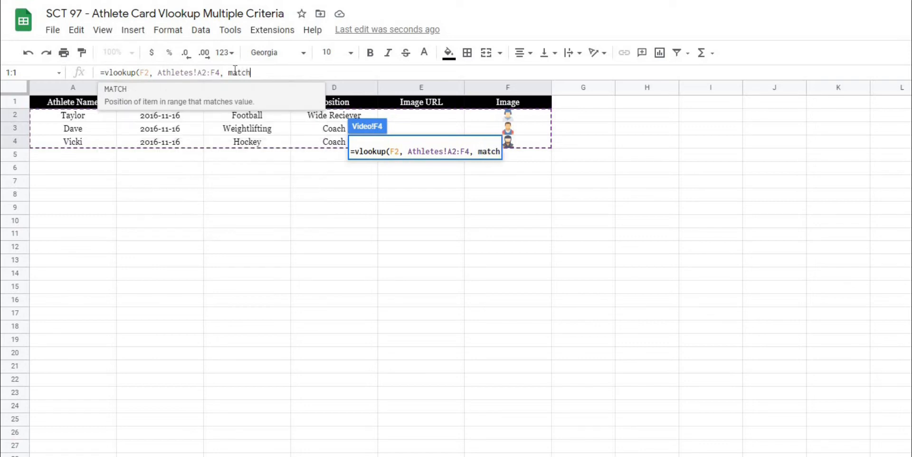
type("(")
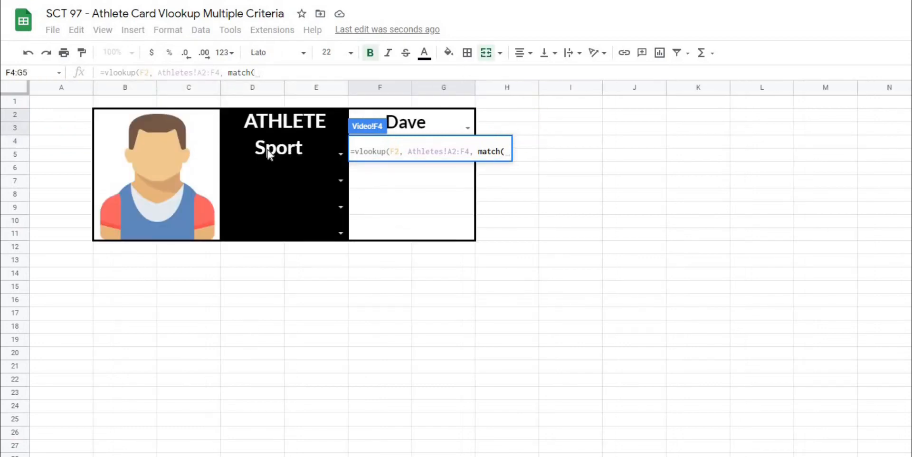
left_click(252, 147)
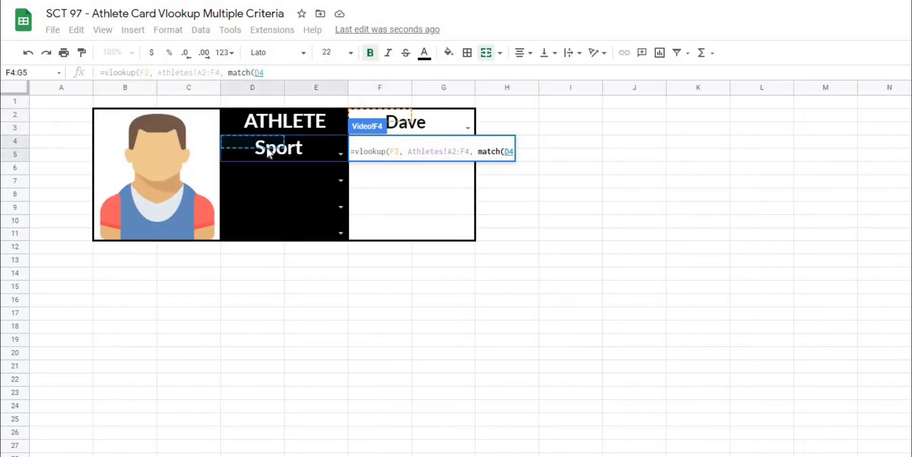
type(",")
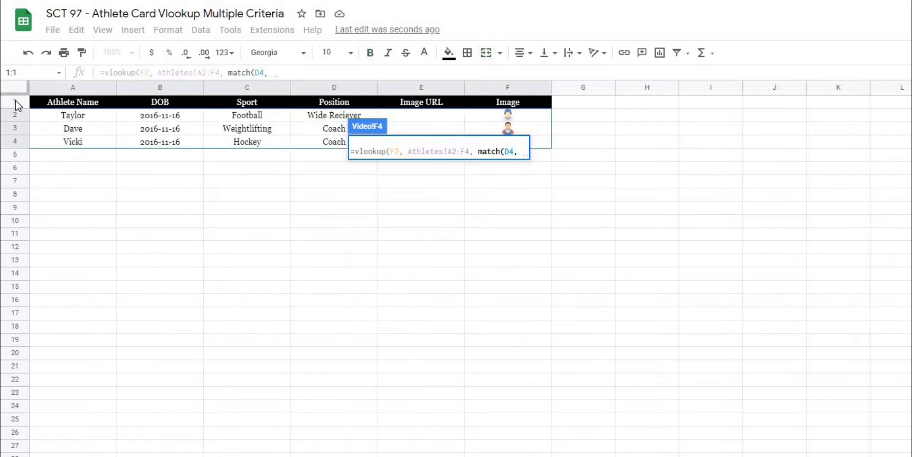
type("Athletes!1:1")
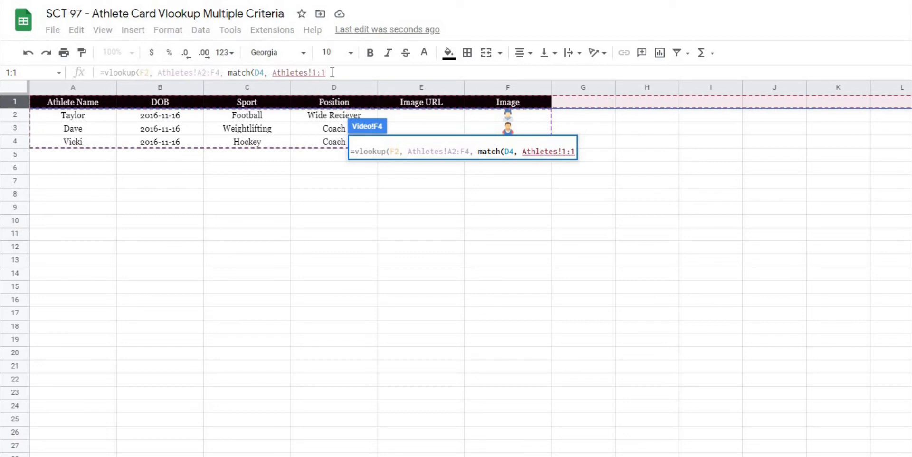
type(",")
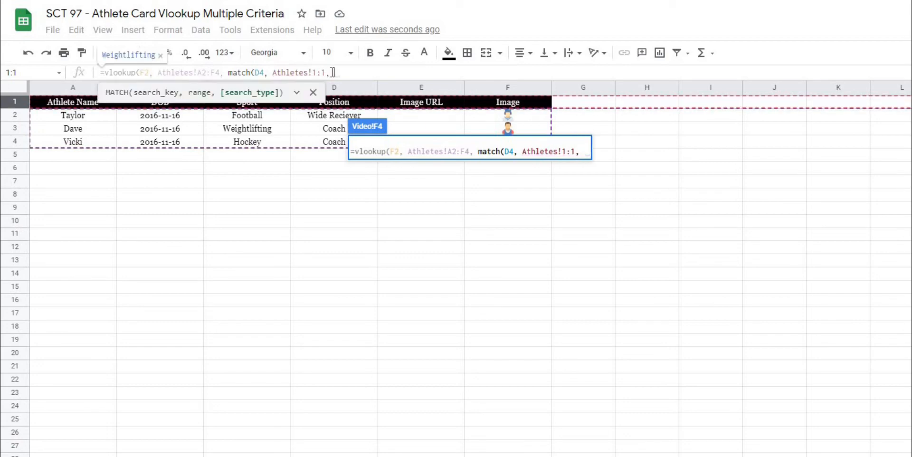
type("False(")
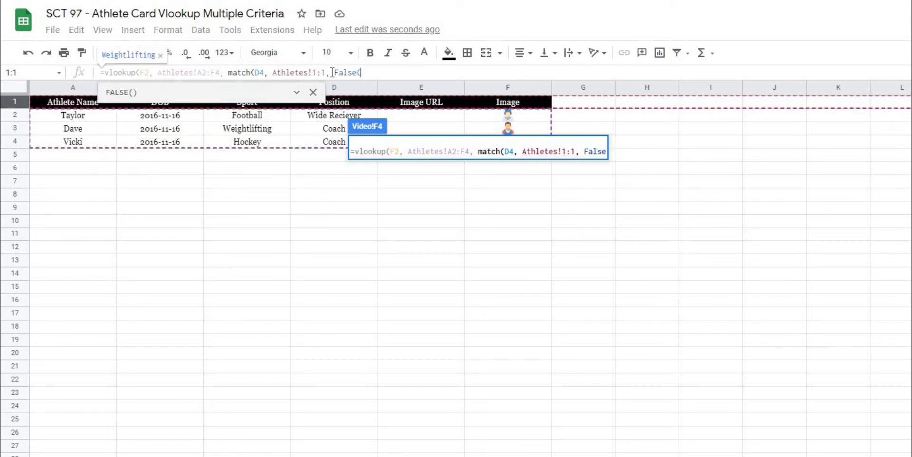
type(")")
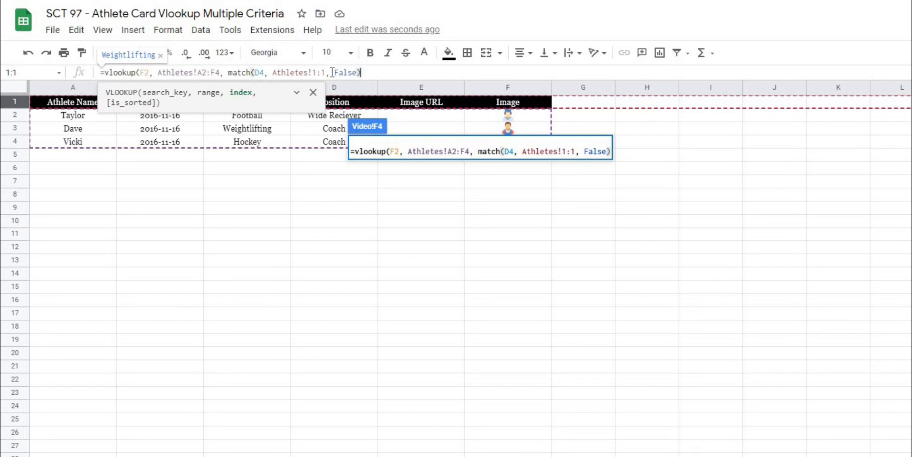
type(", False)")
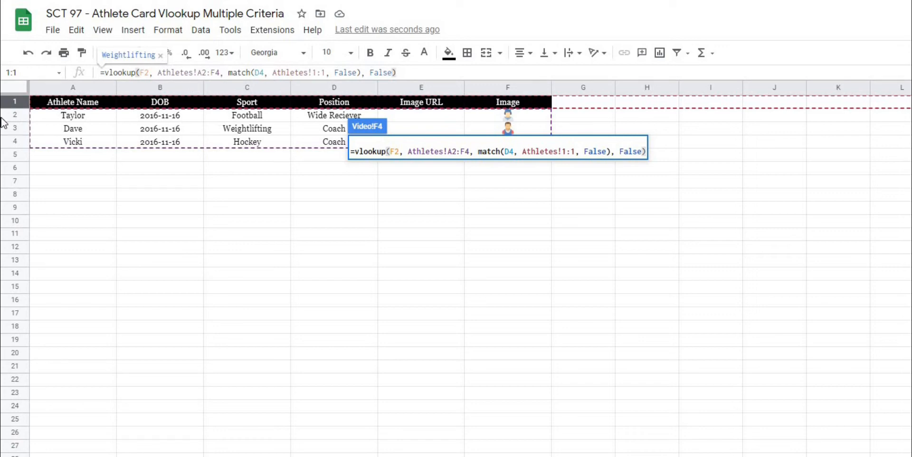
mouse_move(280, 107)
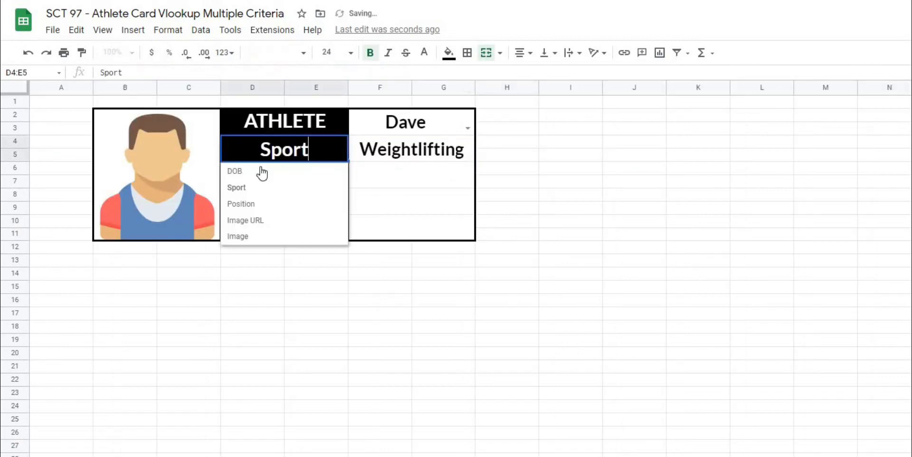
Step: Try Image and Position in the first metric row, ending on Sport showing Weightlifting
left_click(240, 204)
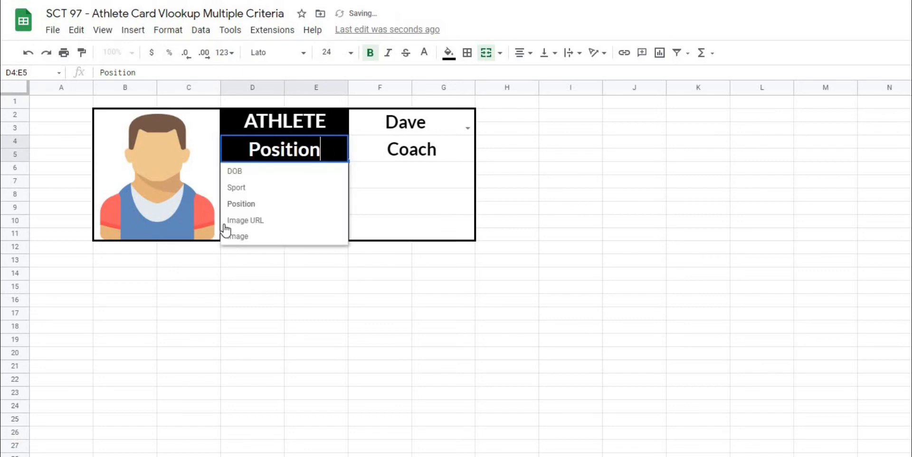
left_click(238, 236)
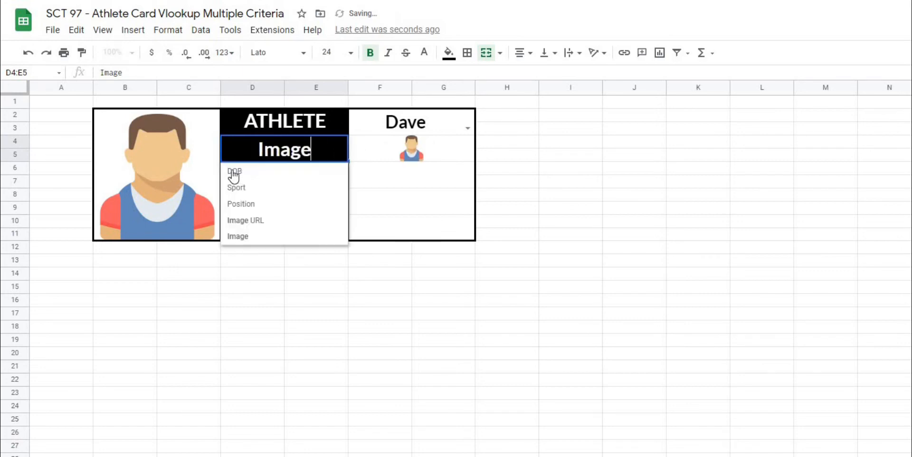
left_click(234, 171)
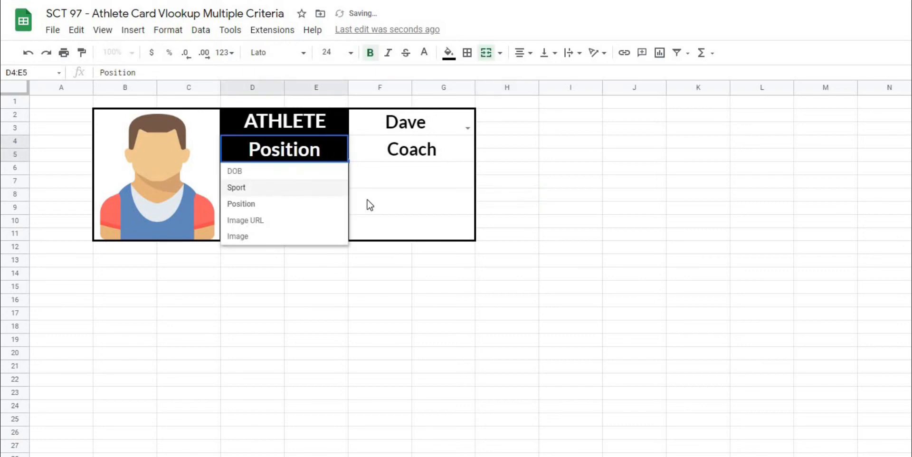
left_click(236, 187)
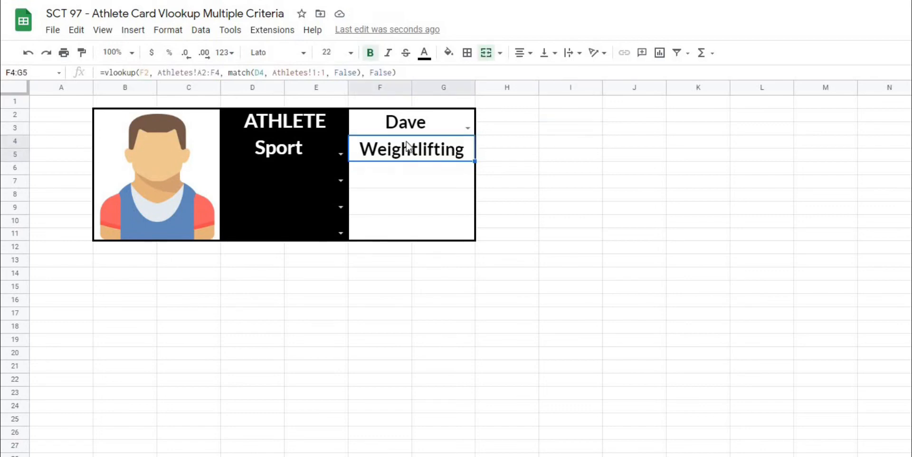
Step: Anchor F2, A2:F4, D4 and 1:1 with $ in the Sport formula so it copies down
double_click(412, 149)
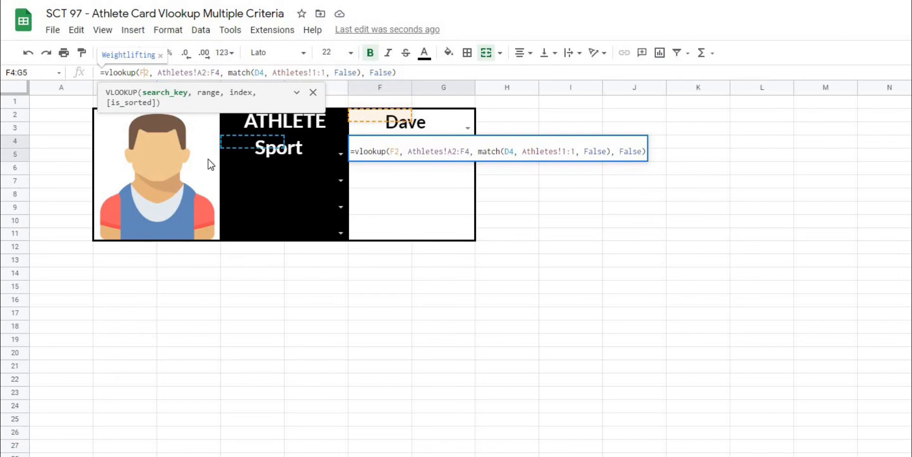
key("f4")
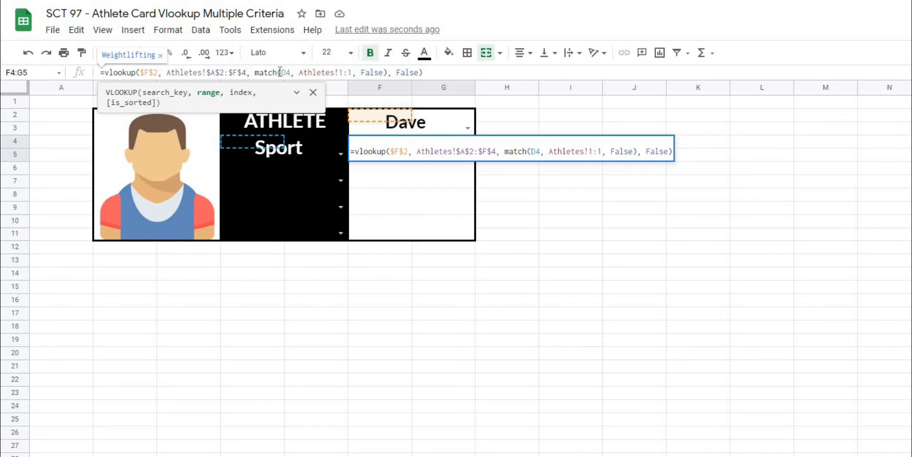
mouse_move(291, 90)
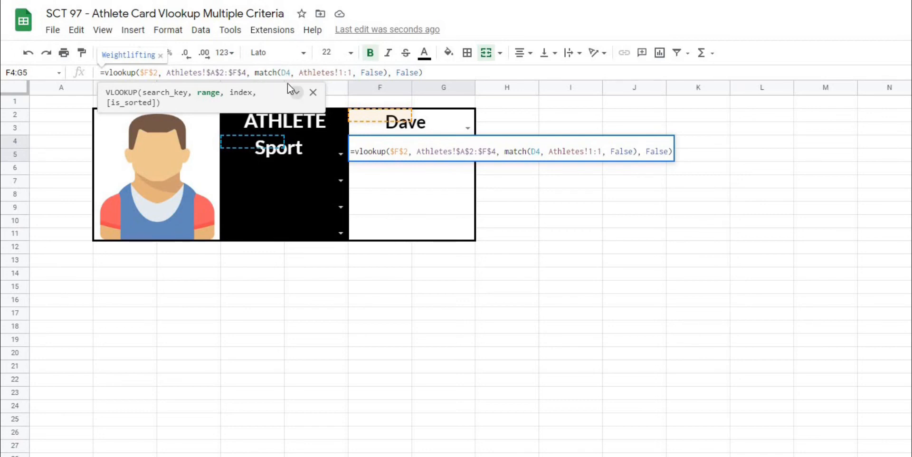
mouse_move(302, 180)
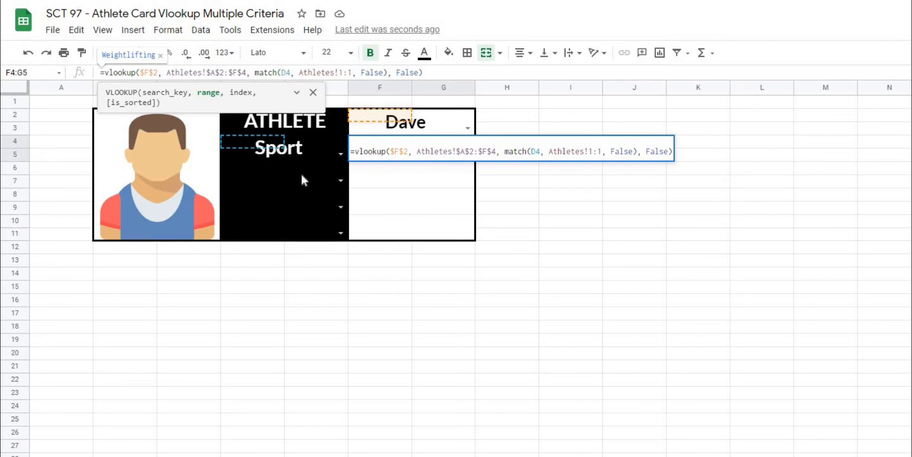
mouse_move(281, 179)
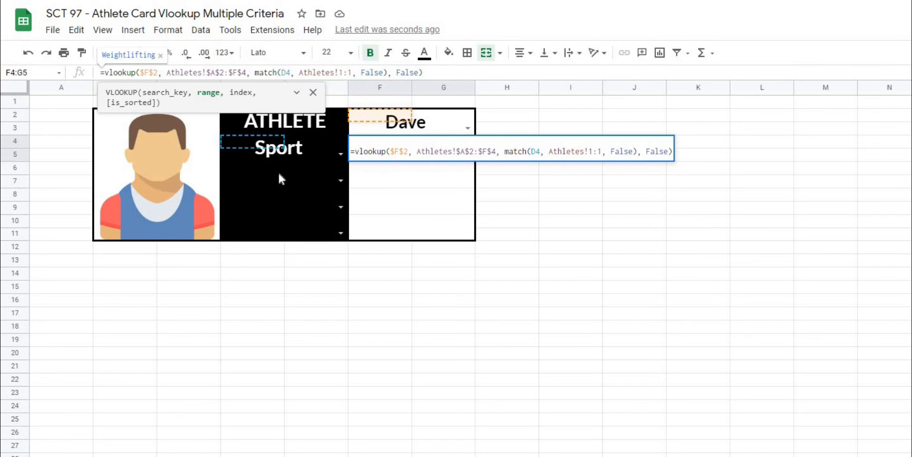
key("enter")
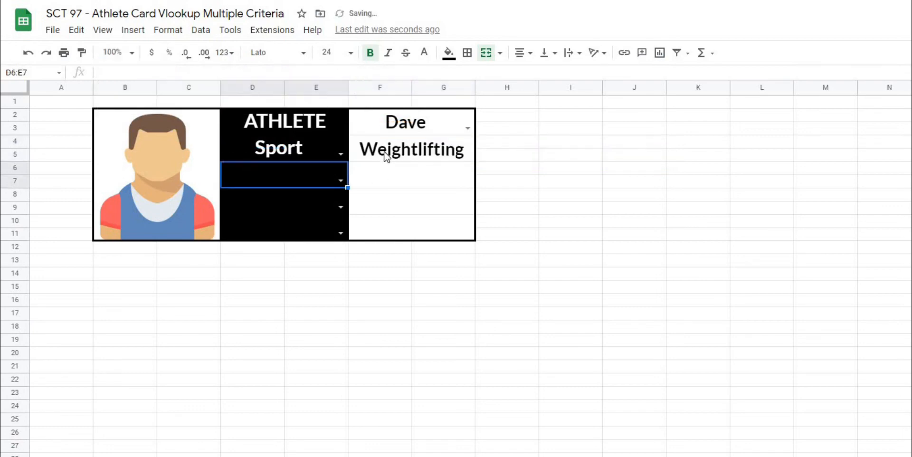
left_click(412, 149)
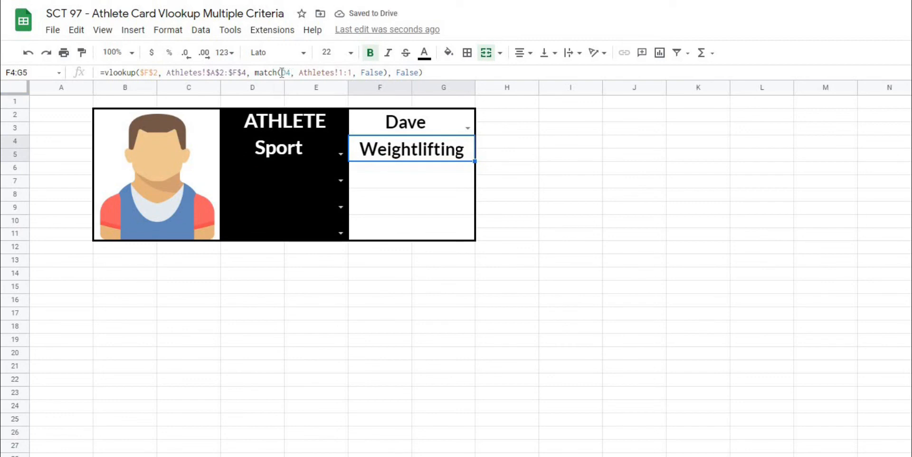
double_click(411, 149)
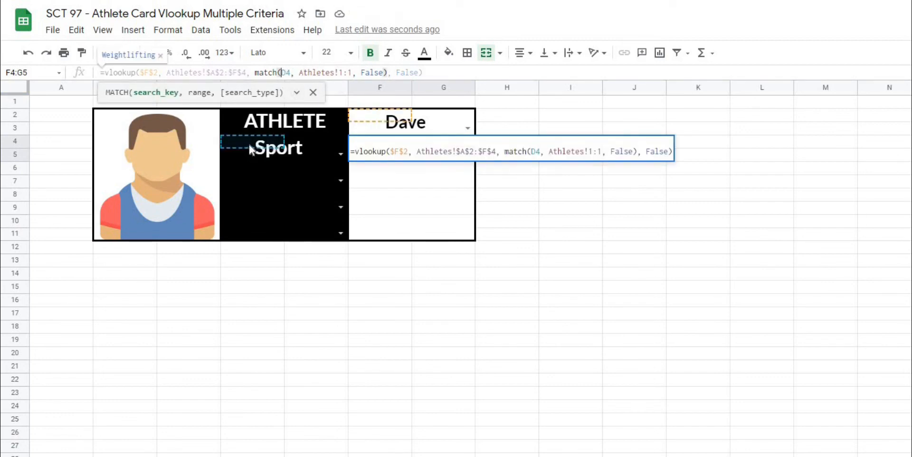
key("f4")
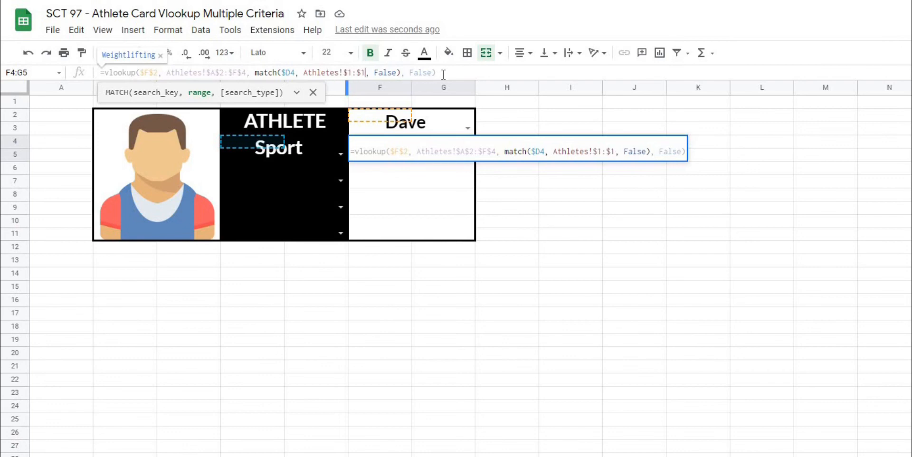
key("Enter")
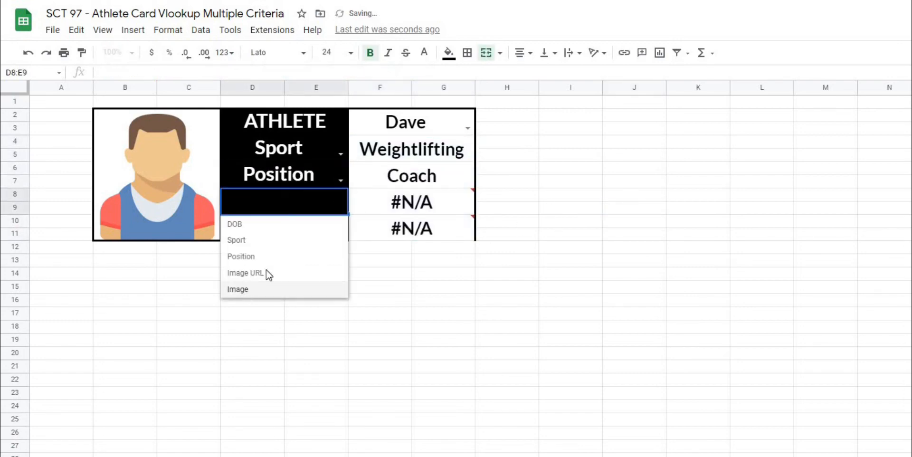
Step: Set the third metric row to Image and the fourth to DOB, showing 2016-11-16
left_click(238, 289)
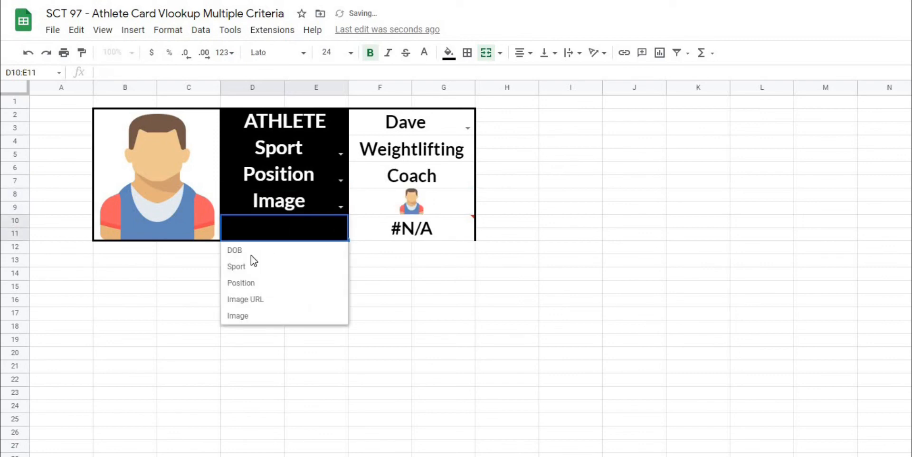
left_click(234, 250)
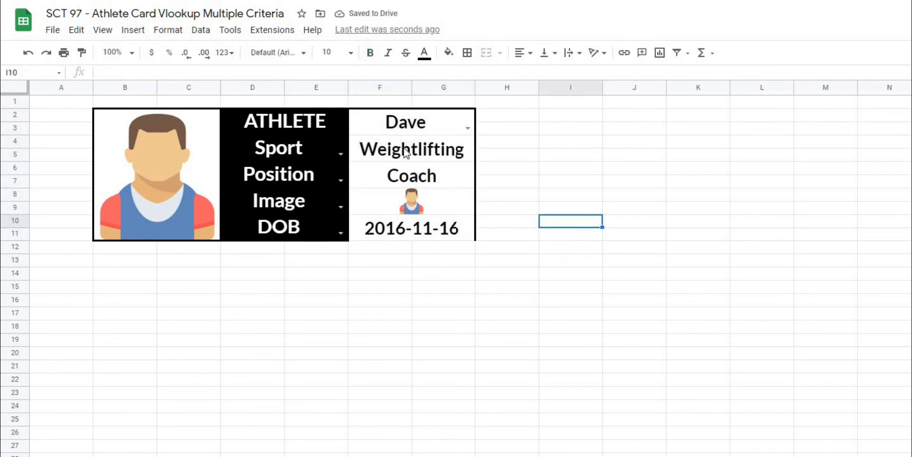
left_click(410, 150)
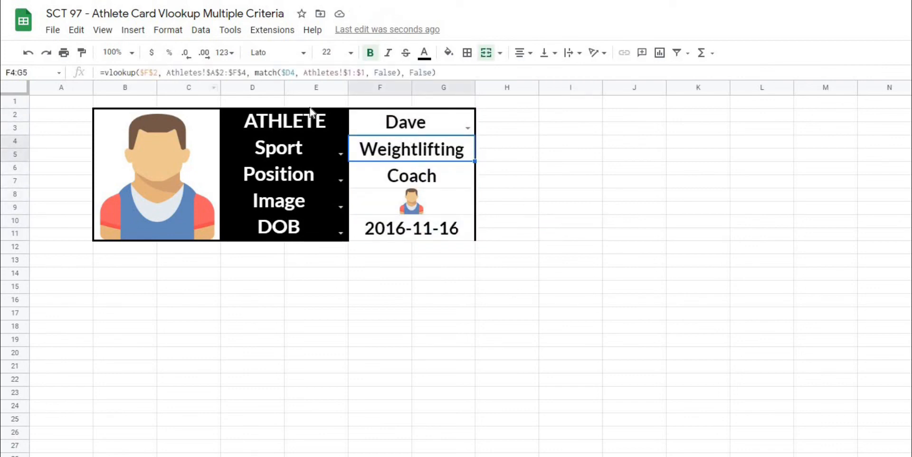
mouse_move(418, 182)
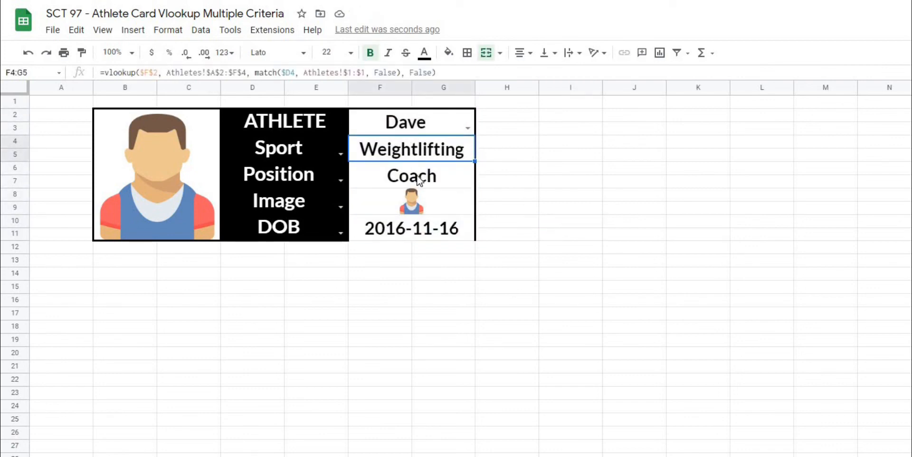
mouse_move(592, 241)
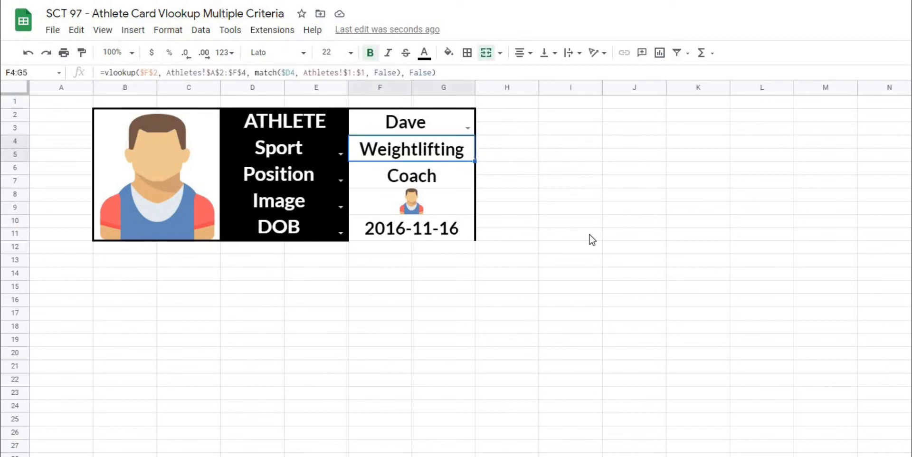
mouse_move(182, 115)
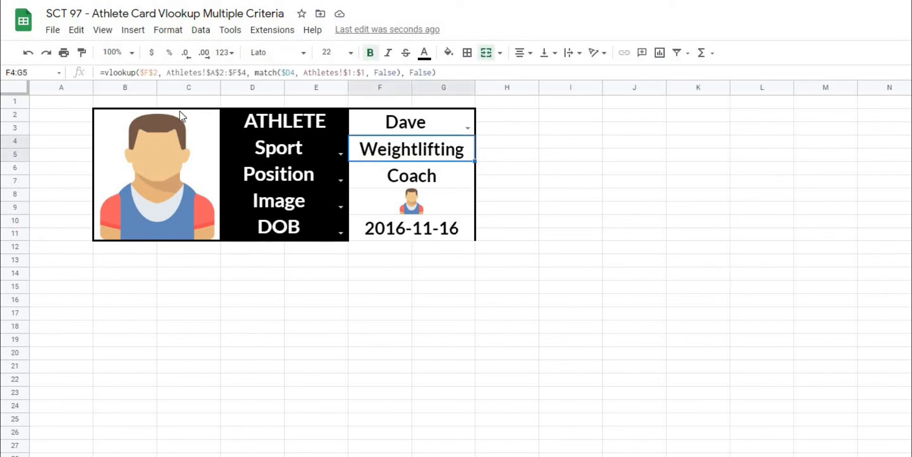
Step: Wrap the Sport VLOOKUP in IFERROR(..., "") so empty metric rows show blank
double_click(412, 149)
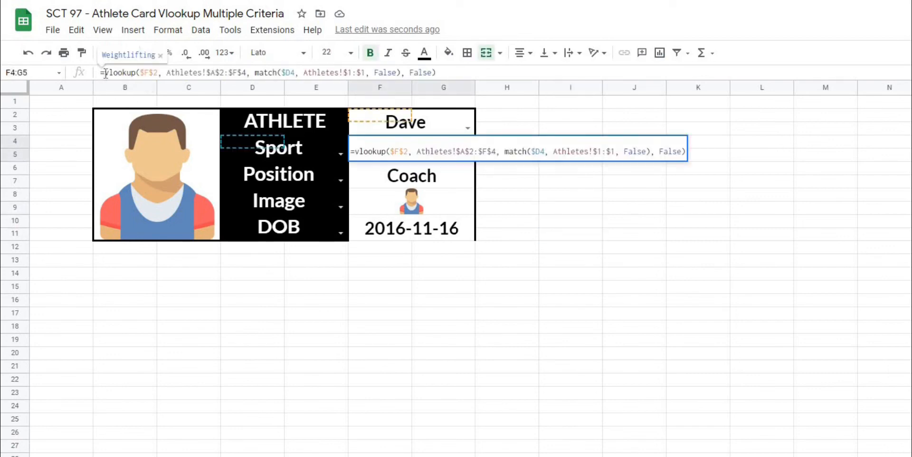
type("iferror(")
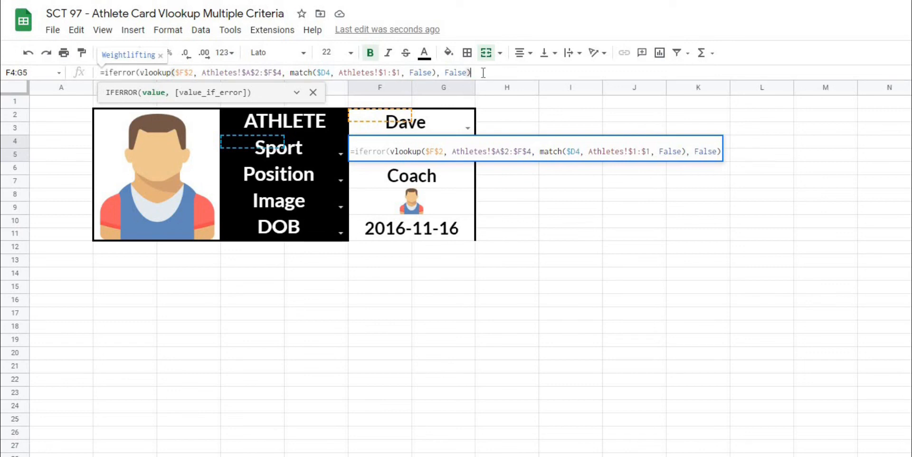
type(",")
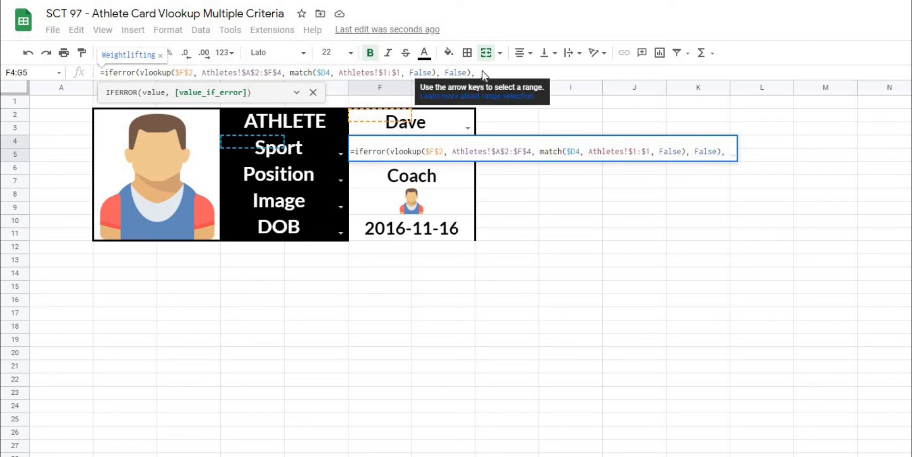
mouse_move(499, 71)
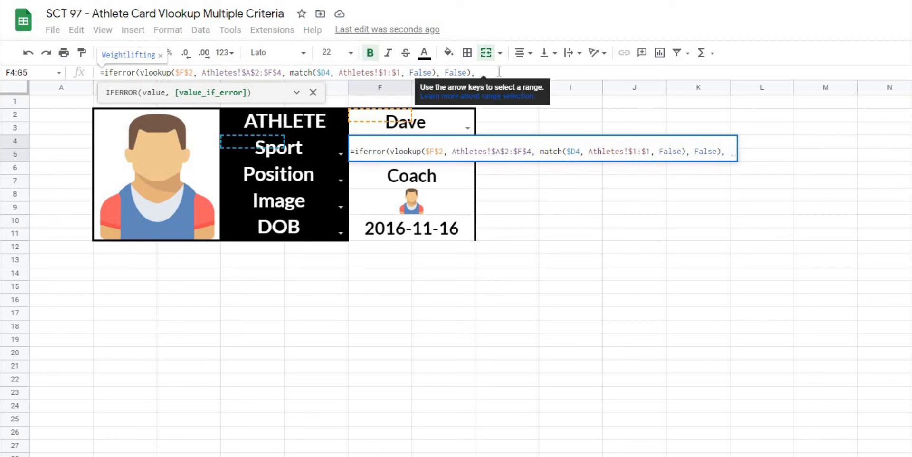
type("\"\"")
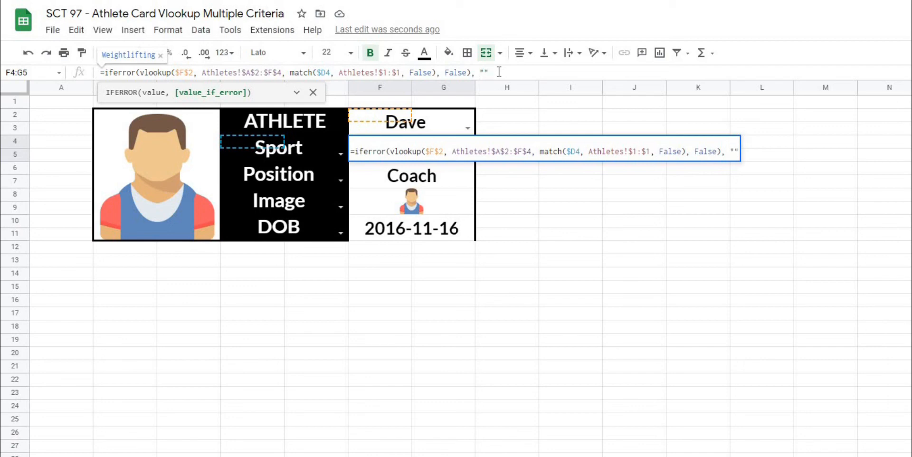
key("Enter")
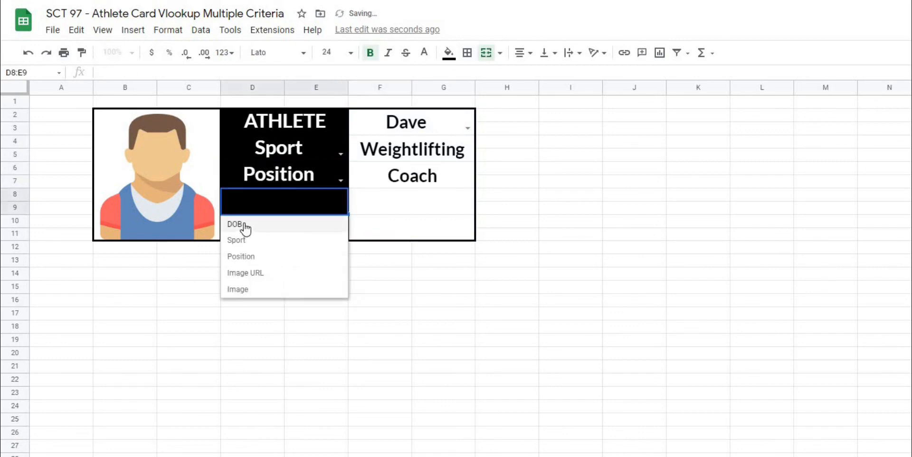
Step: Set the third metric to DOB and format result cells F4:G11 as Date (2016-11-16)
left_click(235, 225)
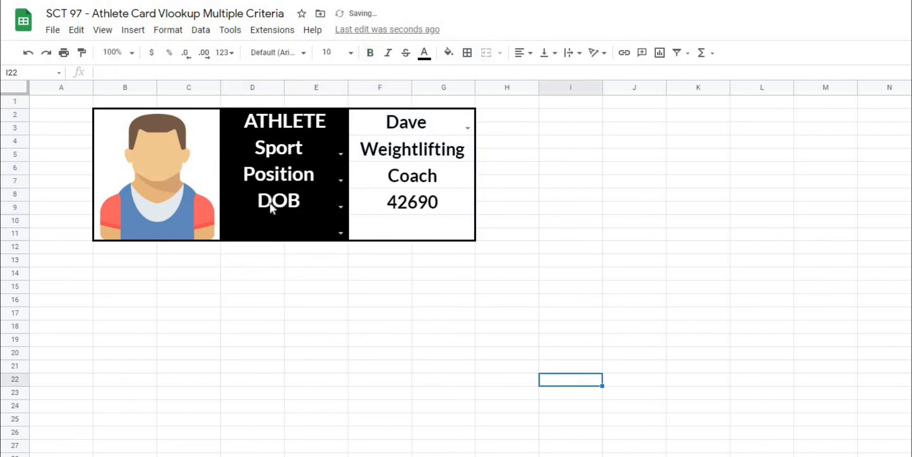
left_click(411, 201)
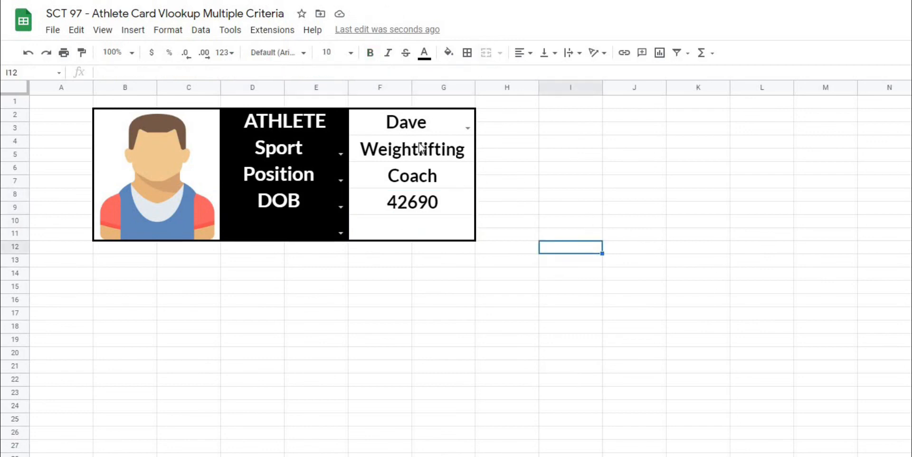
left_click(411, 149)
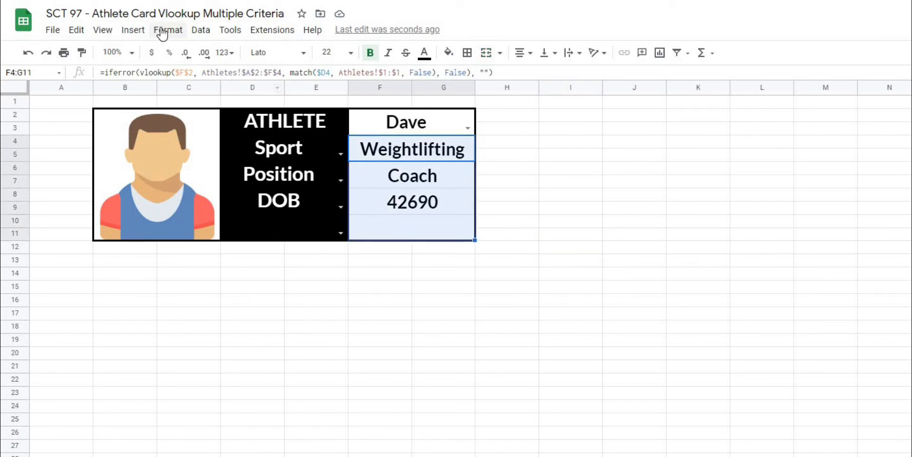
left_click(168, 30)
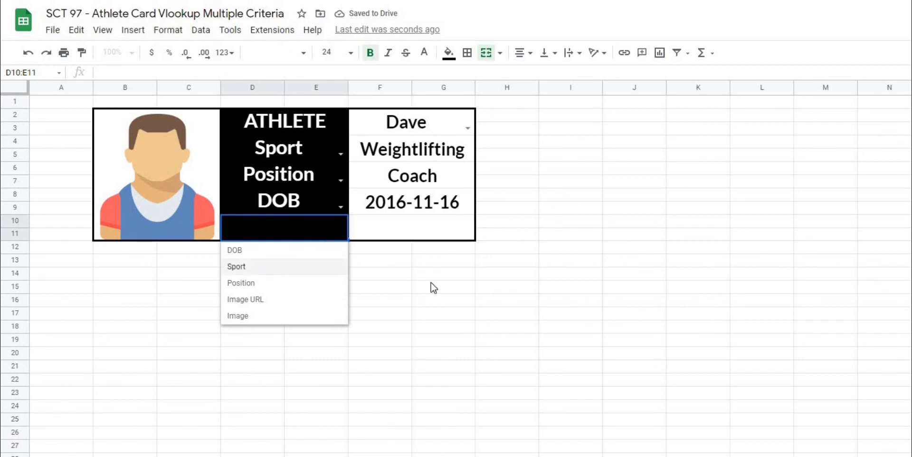
Step: Set the fourth metric row to Sport so it shows Weightlifting
left_click(237, 267)
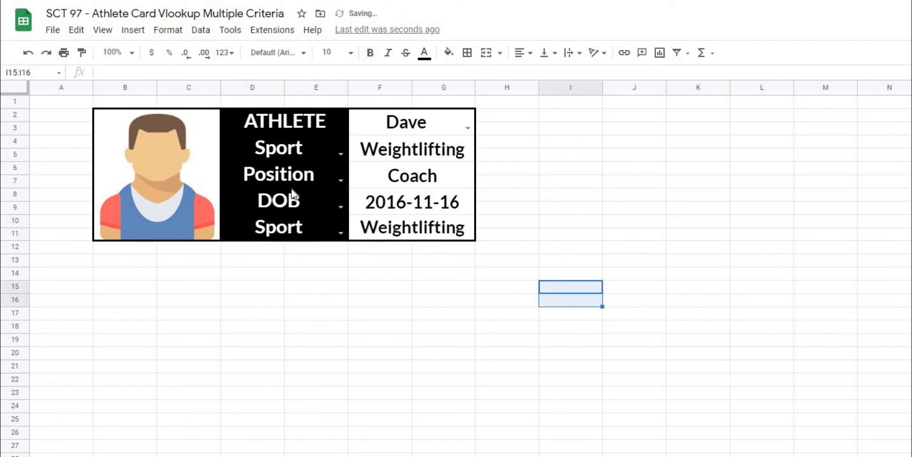
mouse_move(424, 126)
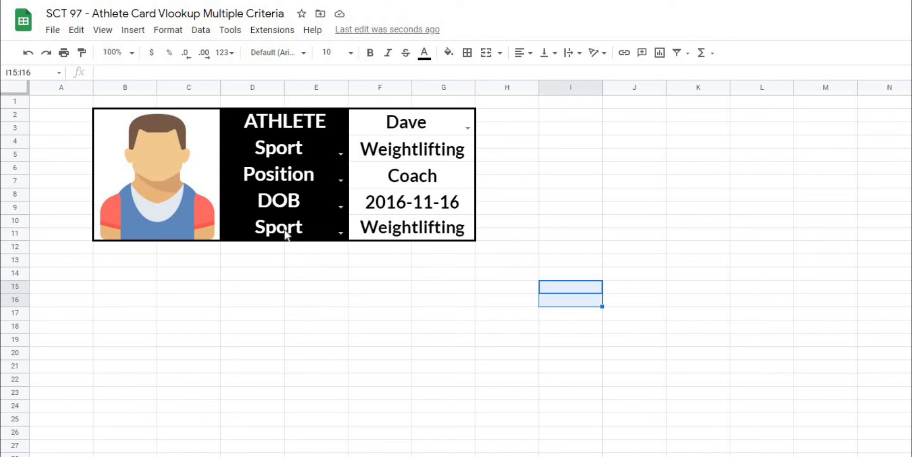
mouse_move(439, 243)
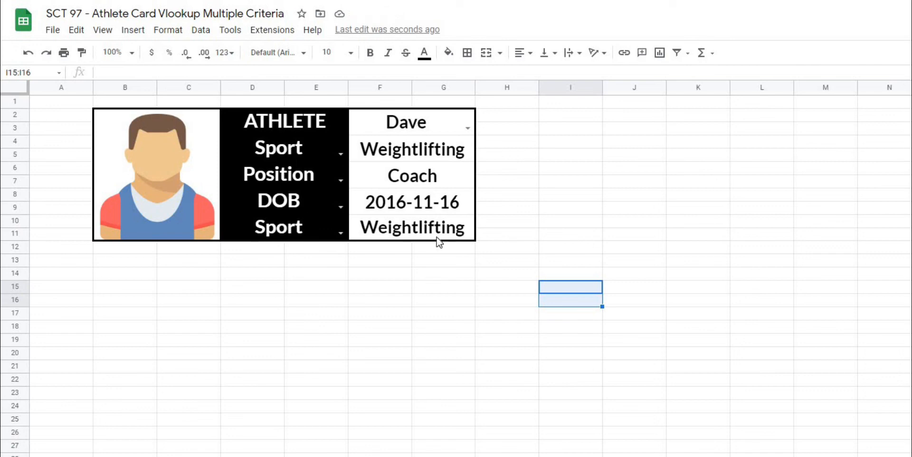